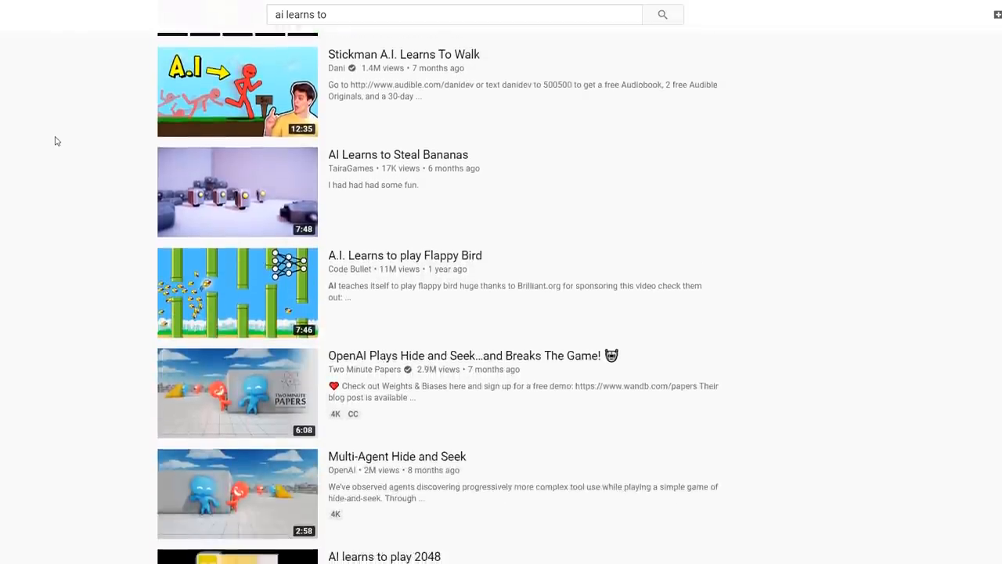
Step: Scroll the 'ai learns to' results, open the Snake video, then the Re3 tracking video
{"action": "scroll", "scroll_direction": "down", "scroll_amount": 3}
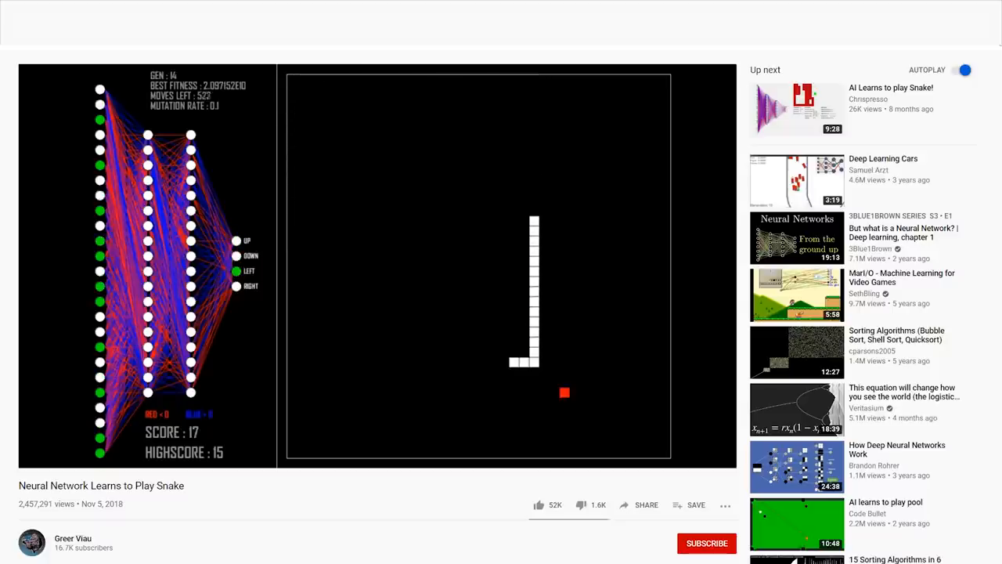
{"action": "left_click", "coordinate": [796, 293]}
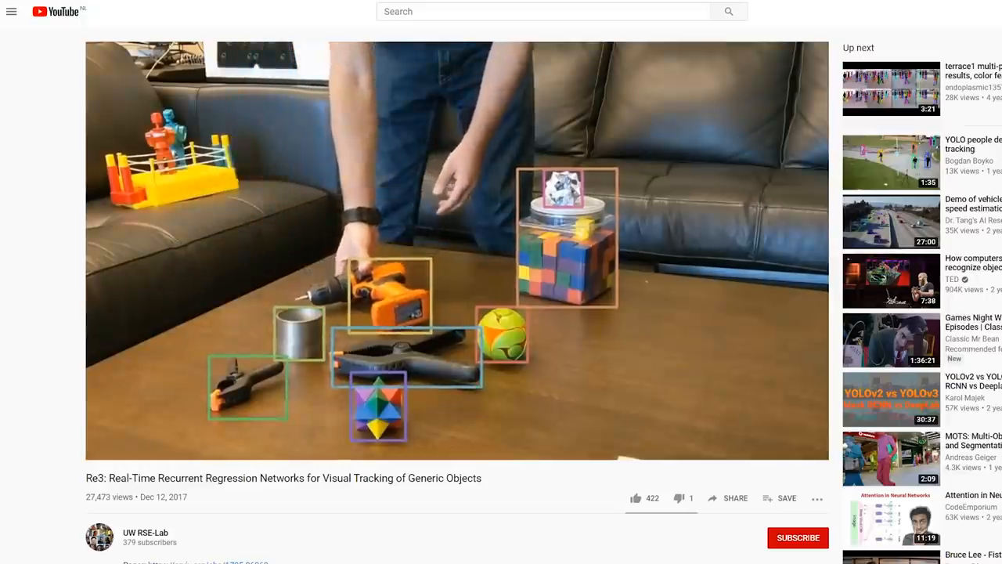
{"action": "left_click", "coordinate": [891, 88]}
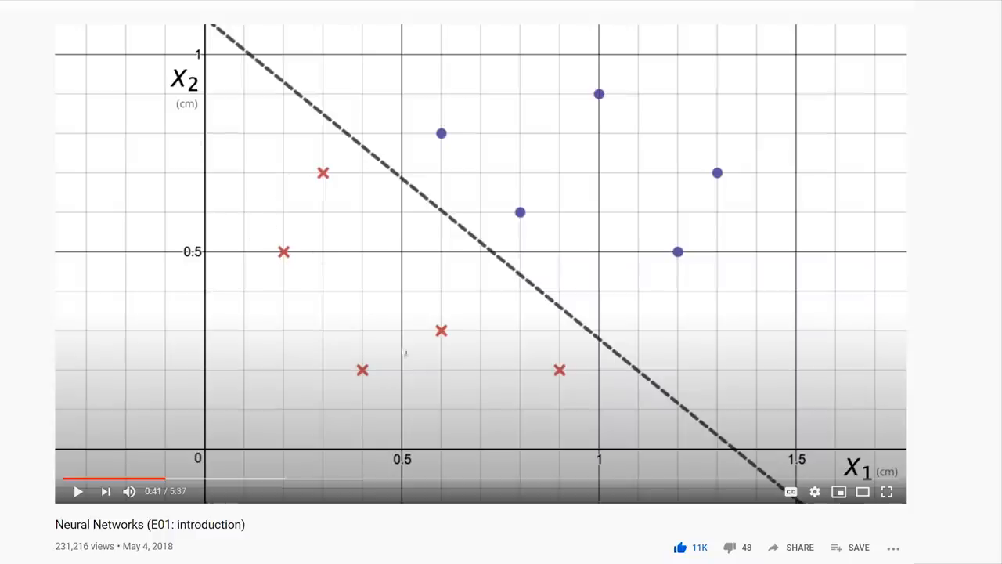
{"action": "mouse_move", "coordinate": [283, 215]}
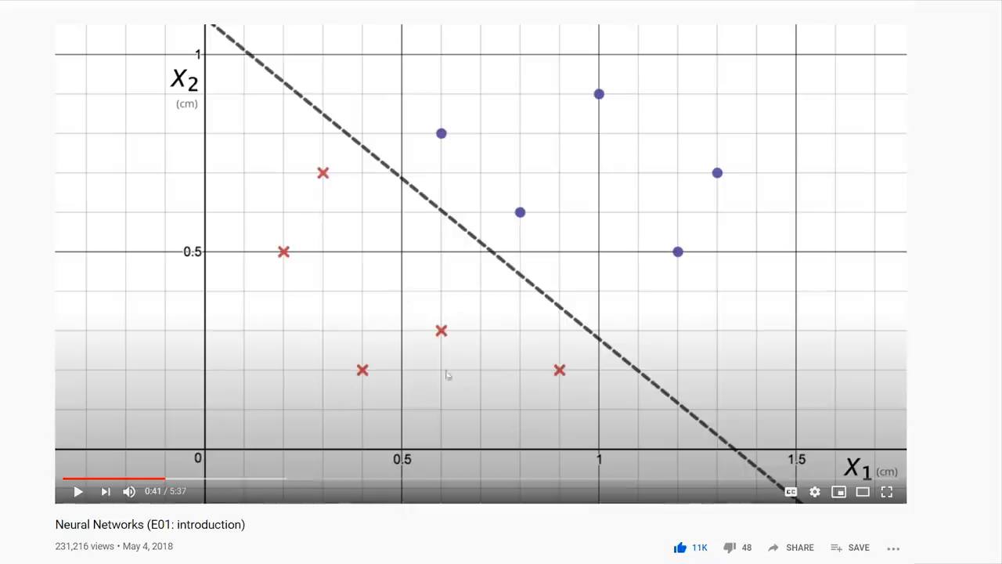
{"action": "mouse_move", "coordinate": [548, 151]}
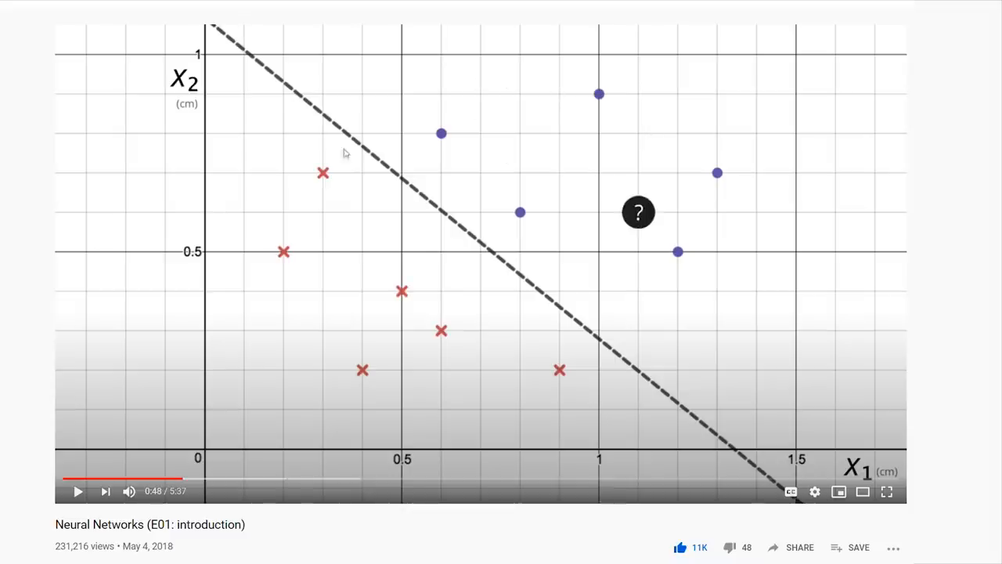
{"action": "mouse_move", "coordinate": [636, 344]}
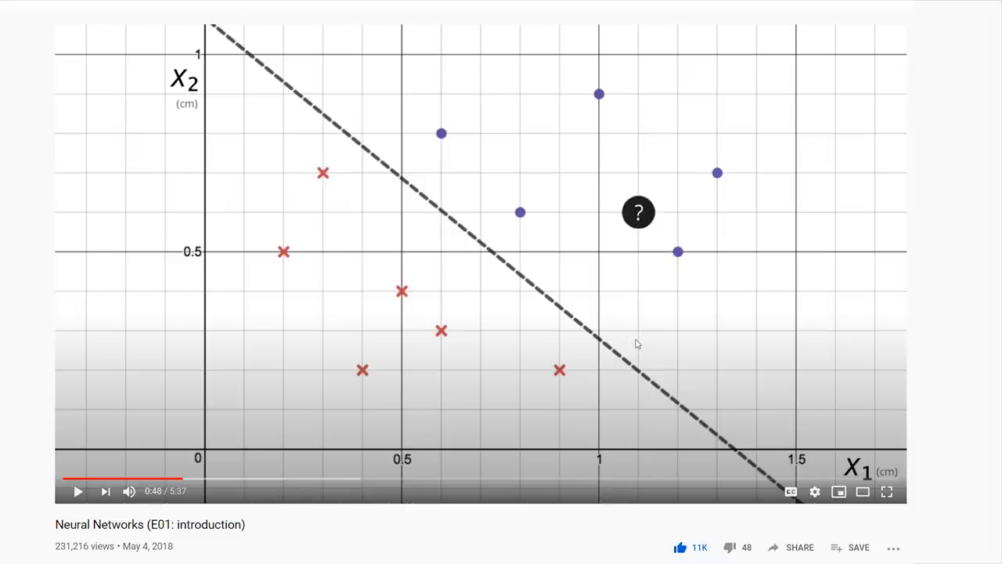
{"action": "mouse_move", "coordinate": [543, 299]}
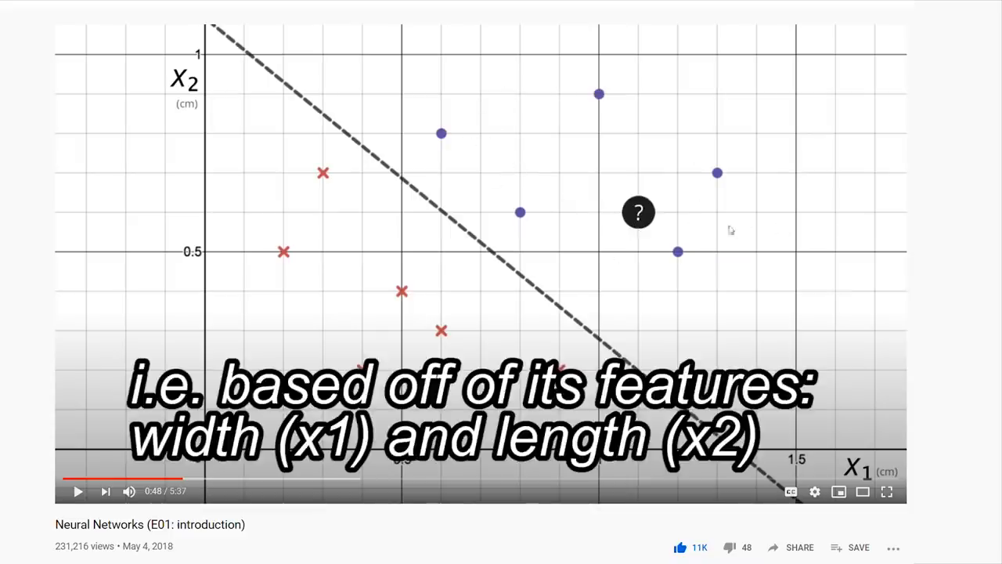
{"action": "left_click", "coordinate": [109, 479]}
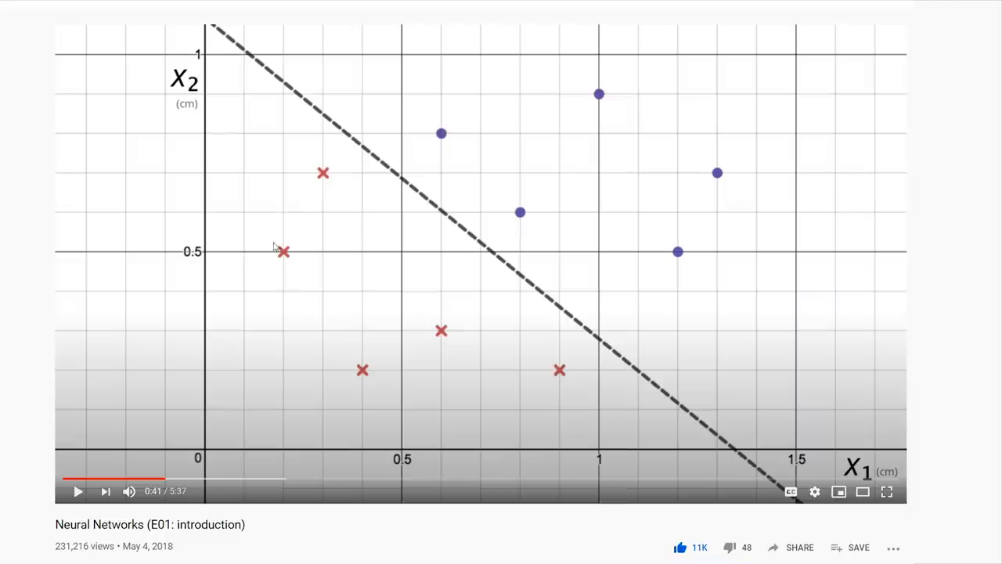
{"action": "mouse_move", "coordinate": [497, 439]}
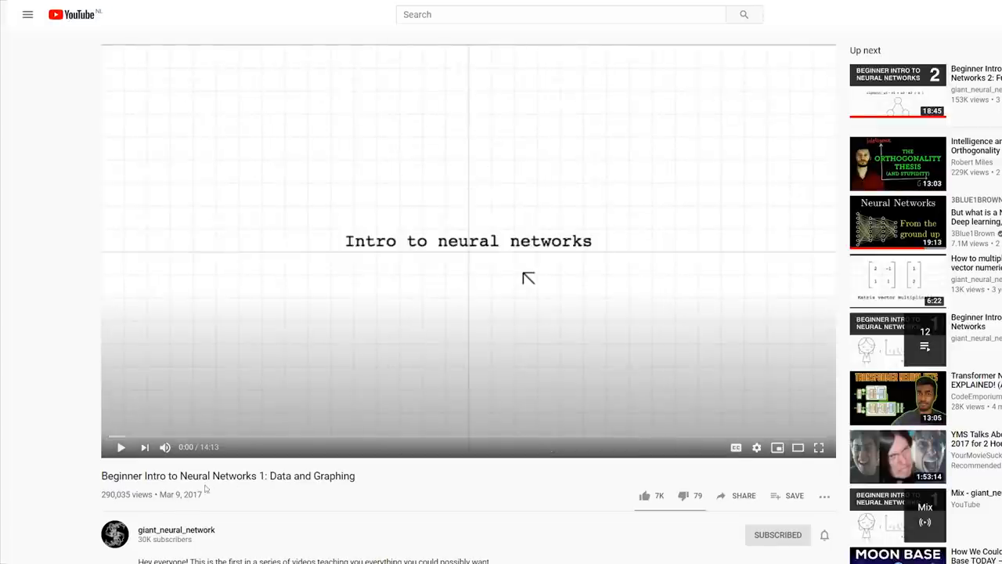
{"action": "mouse_move", "coordinate": [244, 501]}
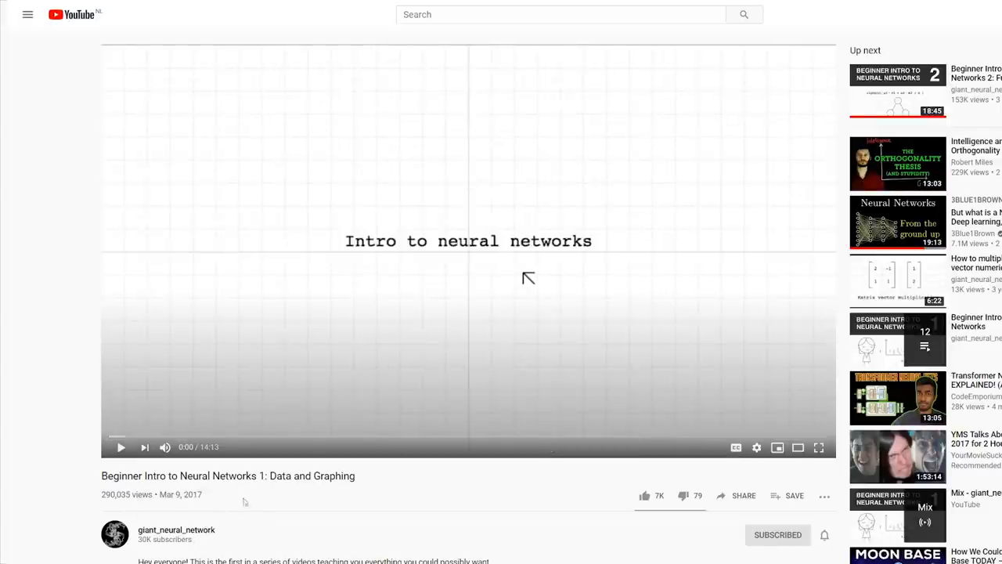
Step: Scroll to the 'Beginner Intro to Neural Networks 1: Data and Graphing' video
{"action": "scroll", "scroll_direction": "down", "scroll_amount": 3}
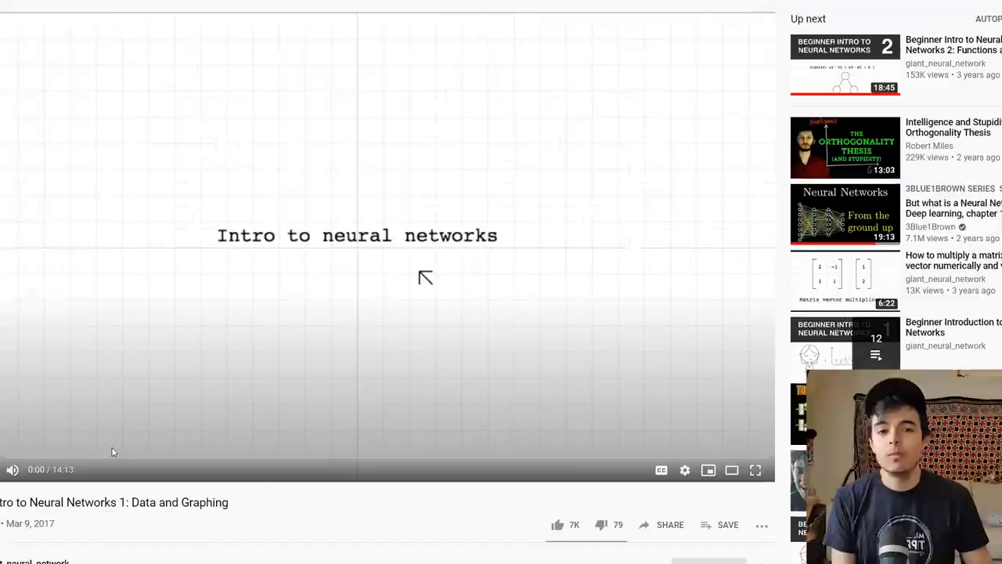
{"action": "mouse_move", "coordinate": [106, 454]}
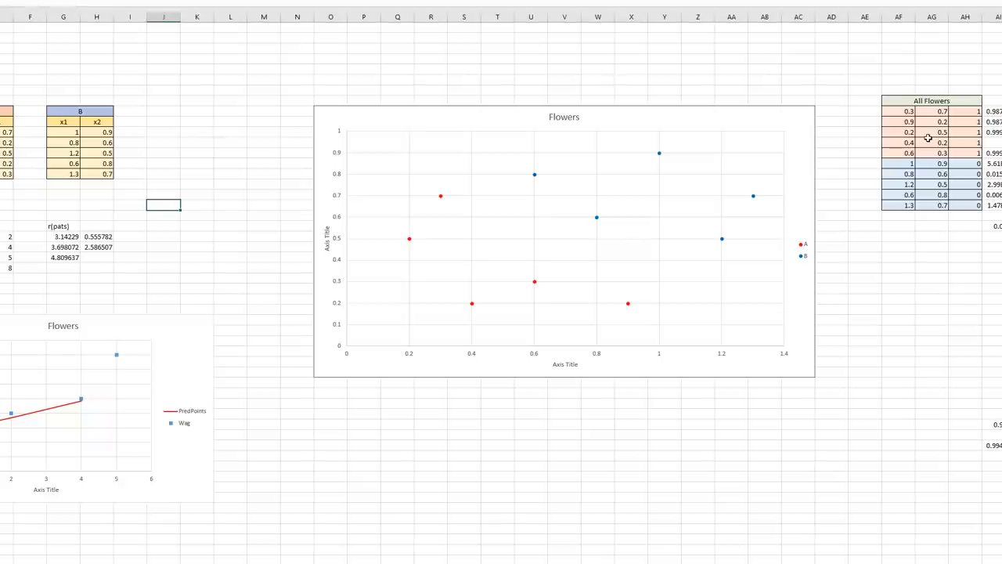
Step: Switch to the Excel sheet with the Flowers A/B scatter chart and All Flowers table
{"action": "left_click", "coordinate": [865, 69]}
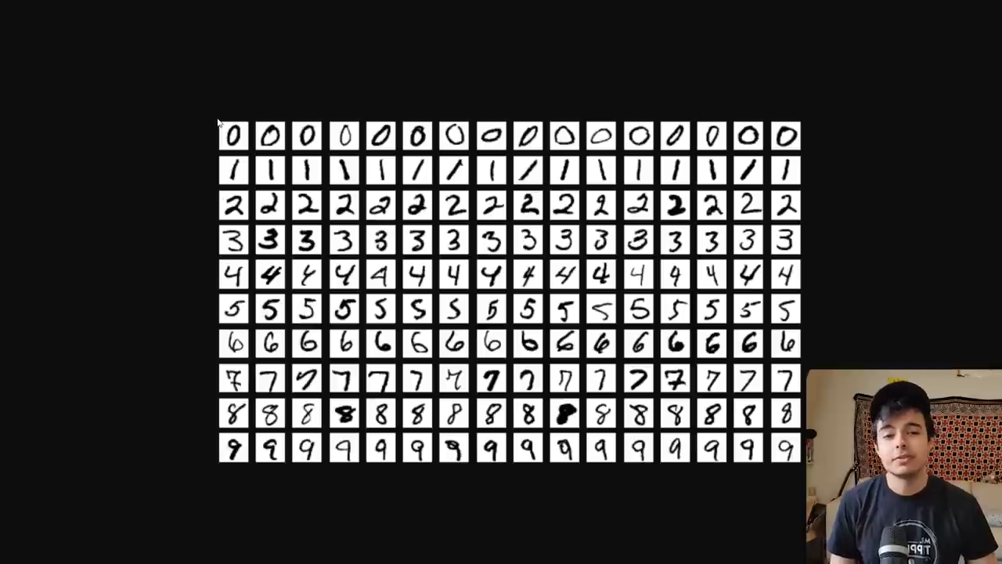
{"action": "mouse_move", "coordinate": [218, 114]}
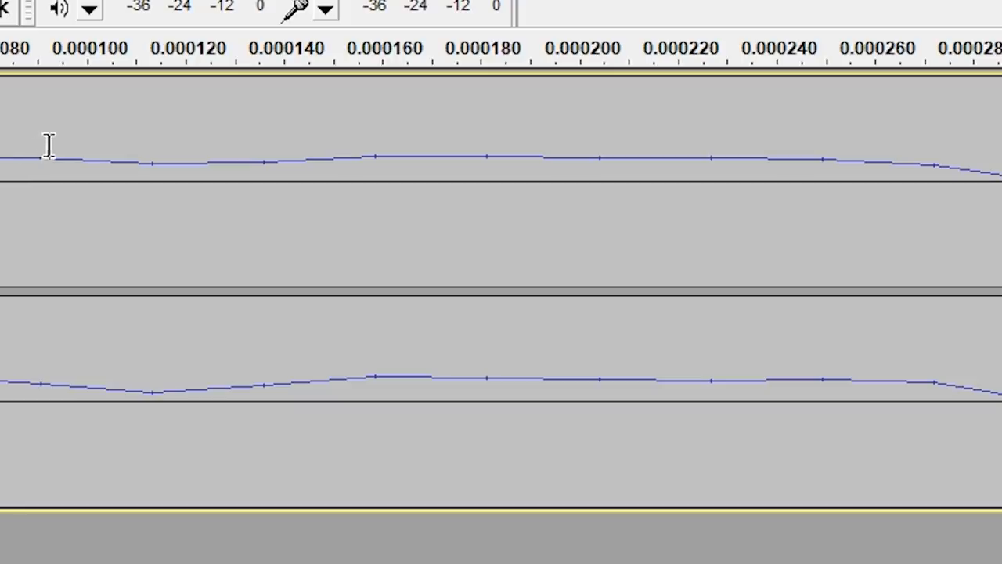
{"action": "mouse_move", "coordinate": [485, 153]}
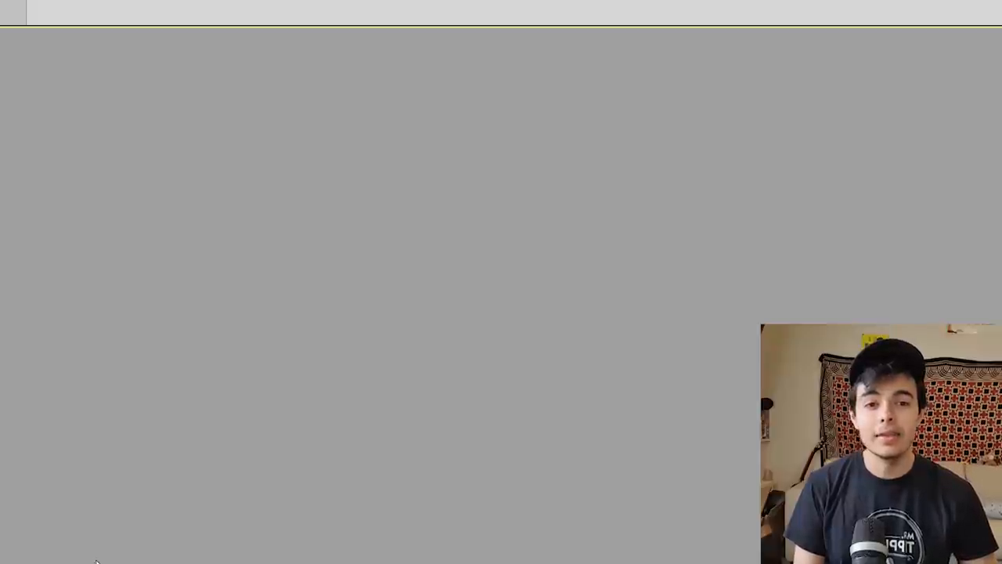
{"action": "mouse_move", "coordinate": [104, 296]}
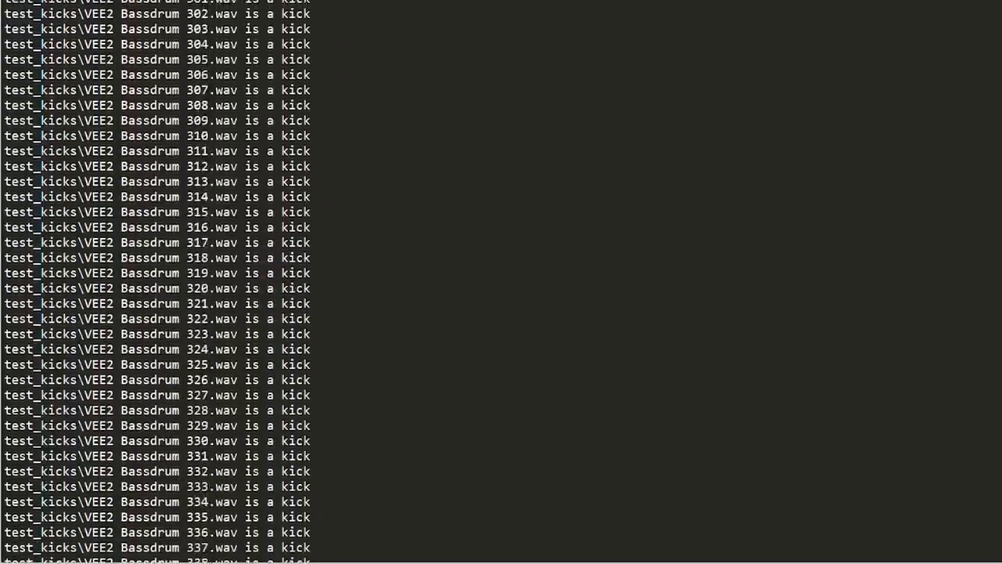
Step: Scroll the Keras training log and the 'is a kick' prediction lines
{"action": "scroll", "scroll_direction": "up", "scroll_amount": 3}
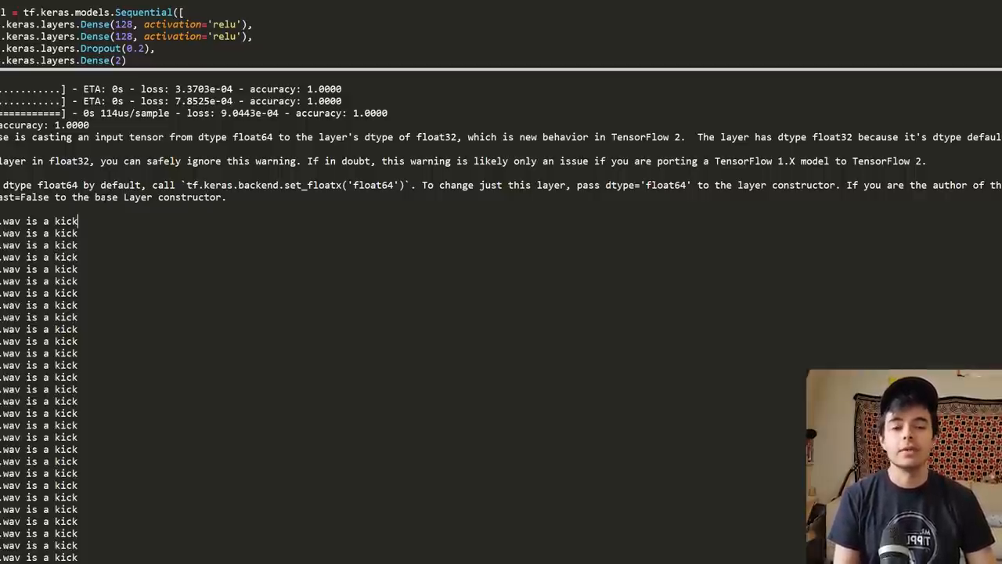
{"action": "scroll", "scroll_direction": "down", "scroll_amount": 3}
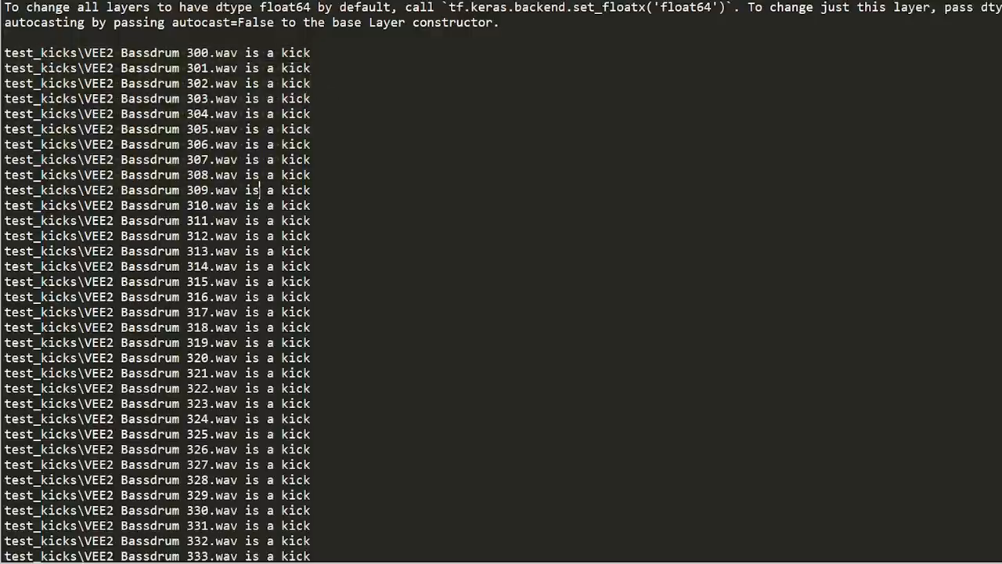
{"action": "scroll", "scroll_direction": "down", "scroll_amount": 3}
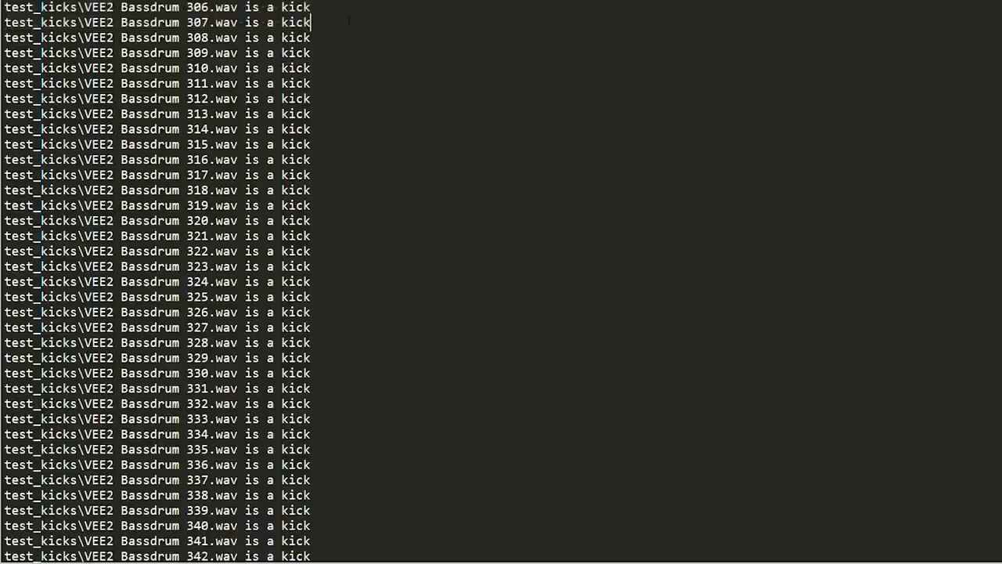
{"action": "scroll", "scroll_direction": "down", "scroll_amount": 3}
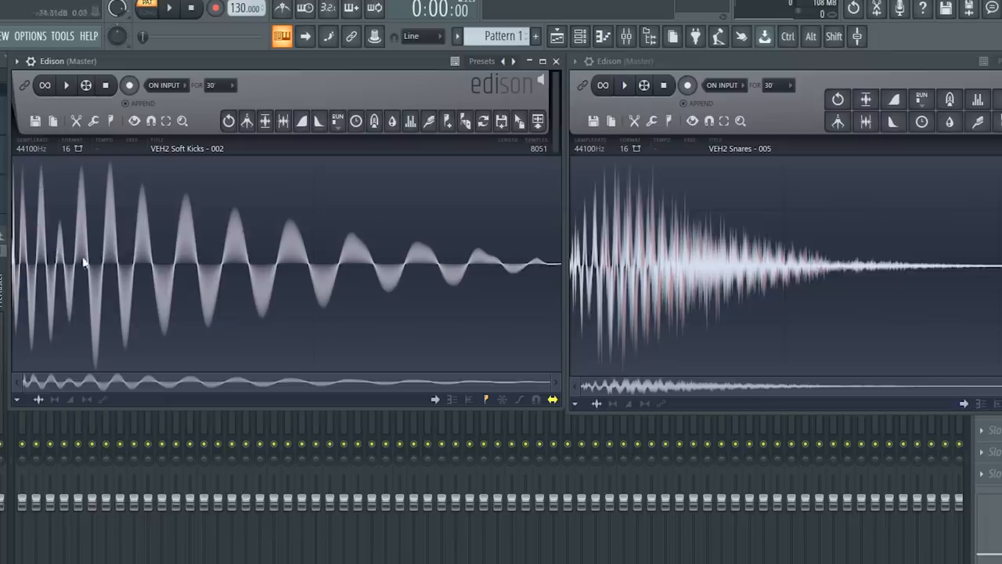
{"action": "mouse_move", "coordinate": [241, 270]}
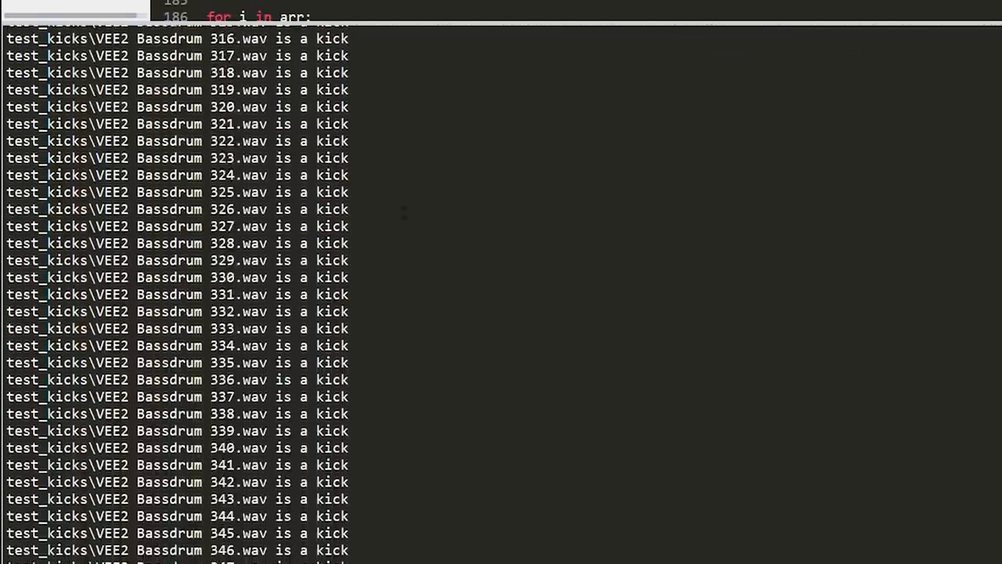
Step: Scroll the 'is a kick' predictions and epoch loss/accuracy output, then switch windows
{"action": "scroll", "scroll_direction": "down", "scroll_amount": 3}
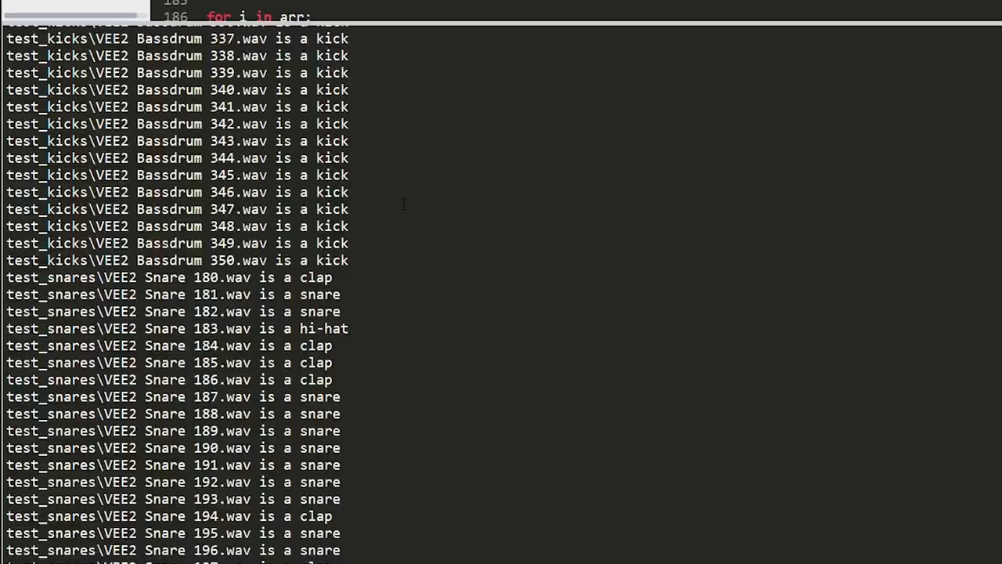
{"action": "scroll", "scroll_direction": "down", "scroll_amount": 3}
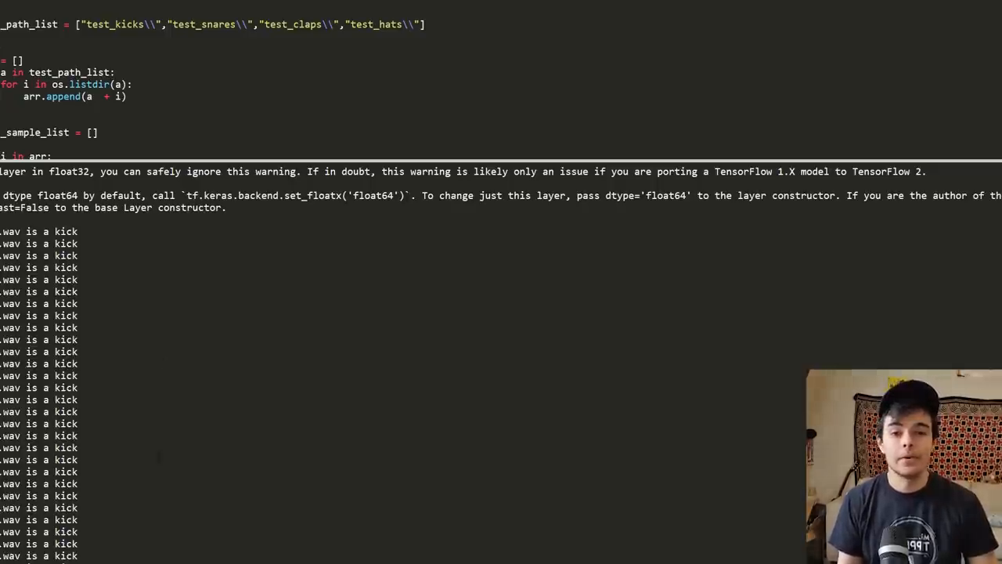
{"action": "key", "text": "alt+tab"}
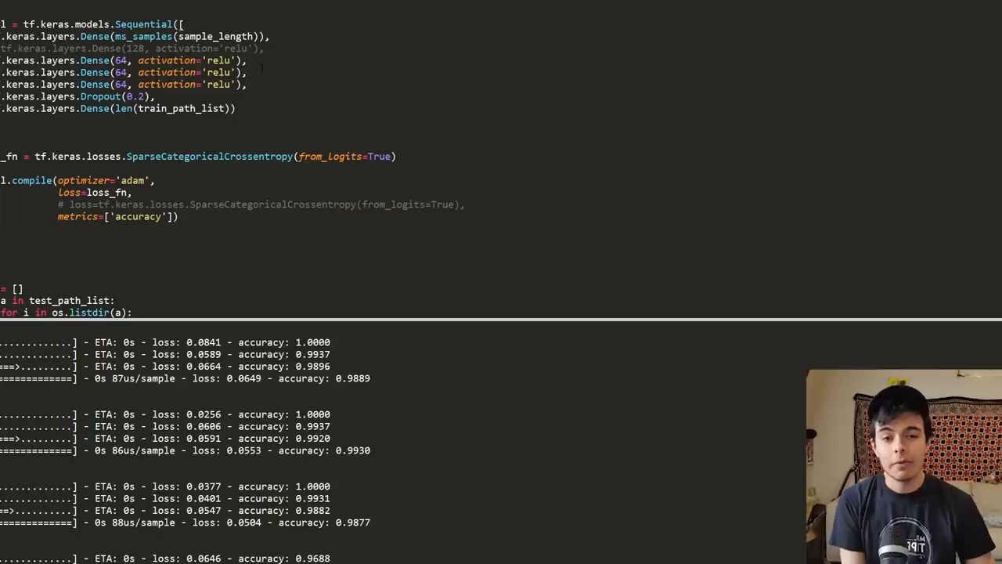
{"action": "key", "text": "alt+tab"}
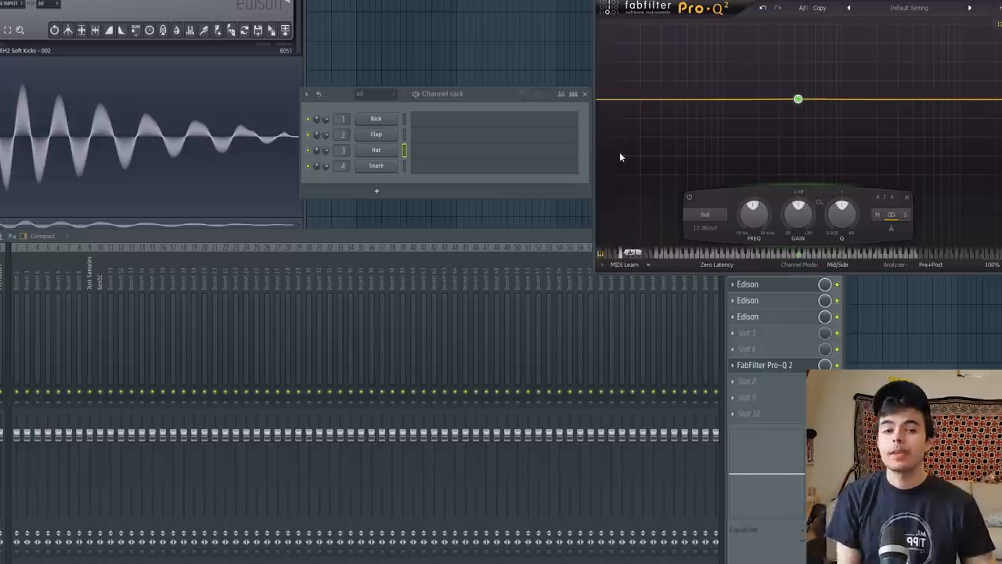
{"action": "mouse_move", "coordinate": [532, 237]}
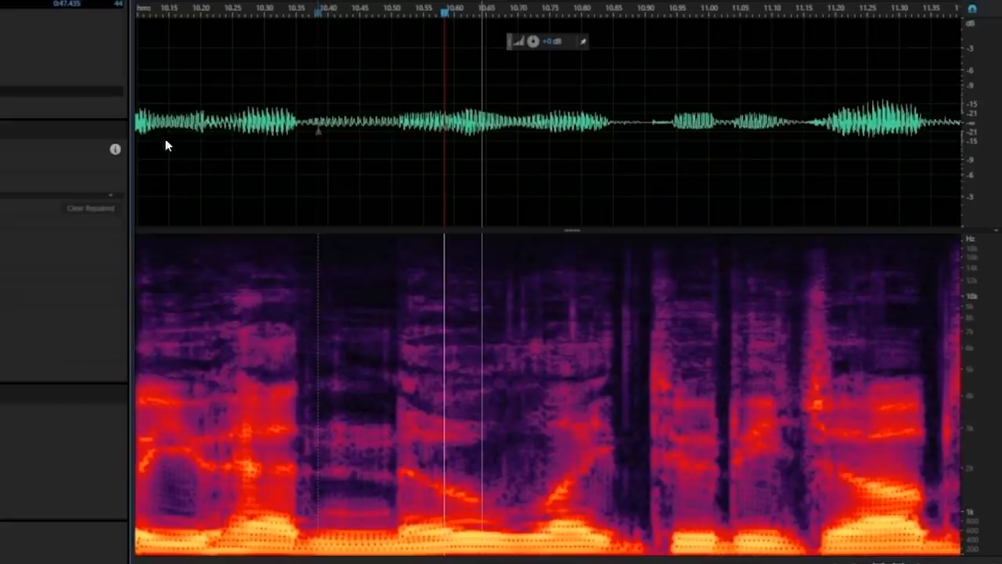
{"action": "mouse_move", "coordinate": [131, 264]}
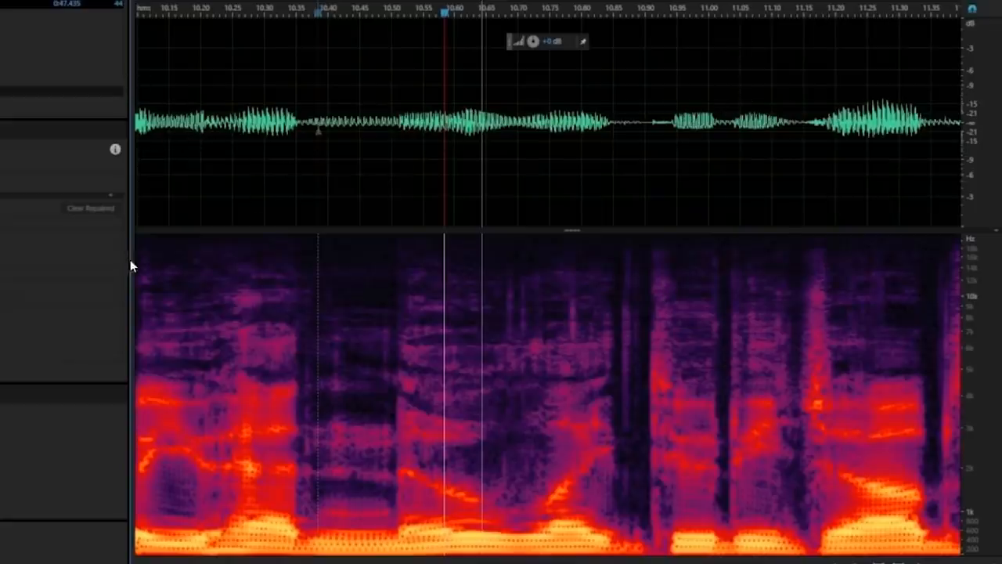
{"action": "mouse_move", "coordinate": [242, 534]}
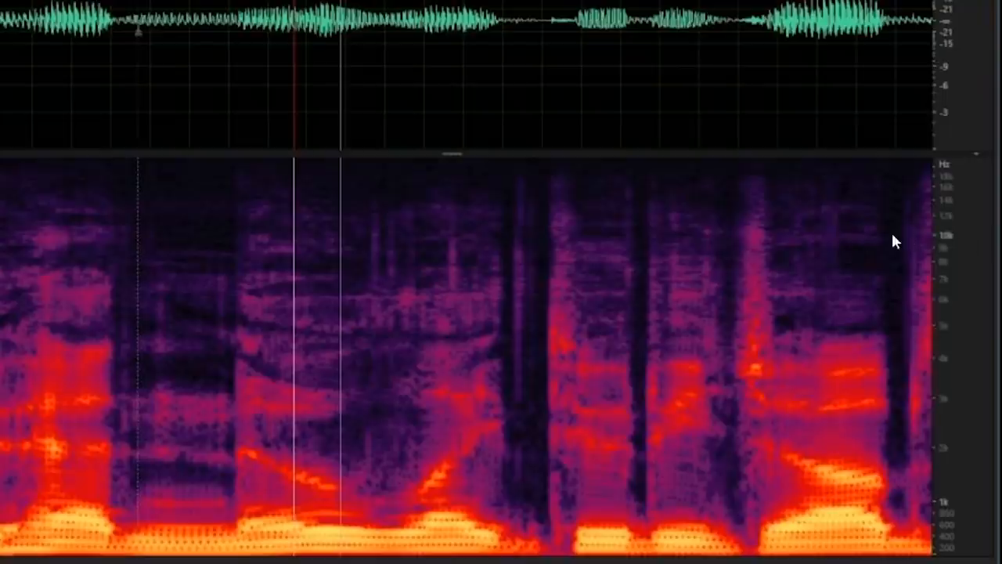
{"action": "mouse_move", "coordinate": [916, 239]}
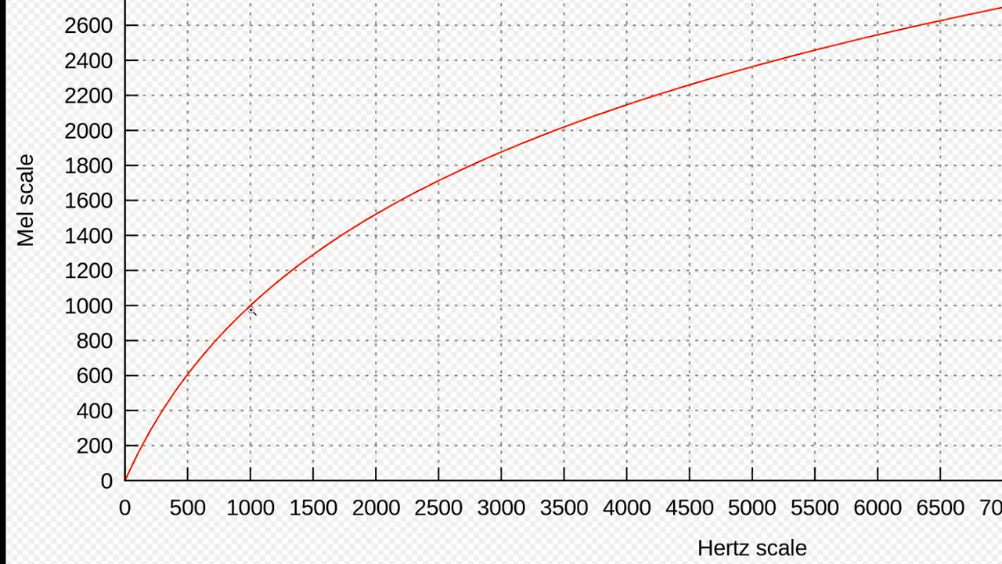
{"action": "mouse_move", "coordinate": [381, 211]}
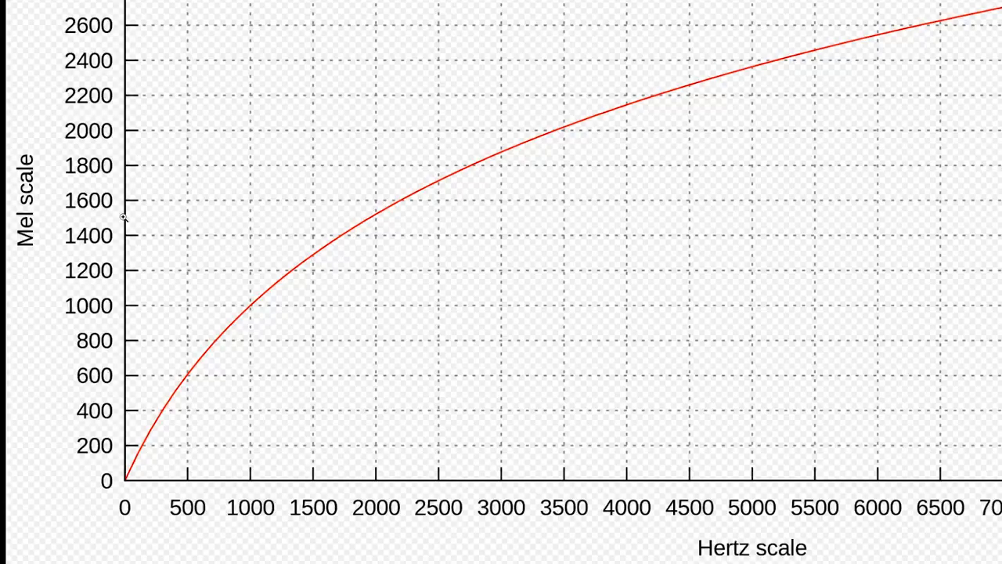
{"action": "mouse_move", "coordinate": [191, 409]}
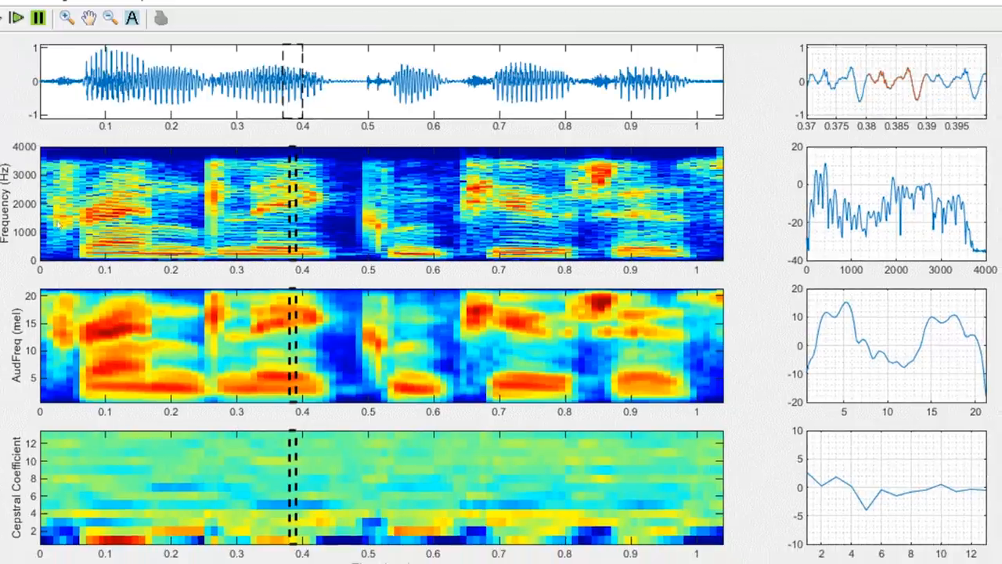
{"action": "mouse_move", "coordinate": [102, 280]}
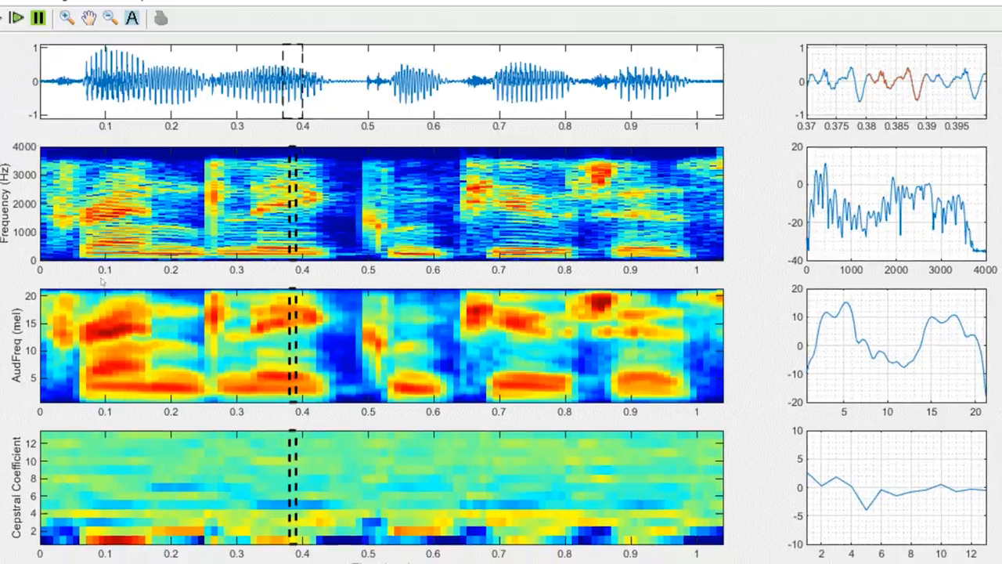
{"action": "mouse_move", "coordinate": [317, 358]}
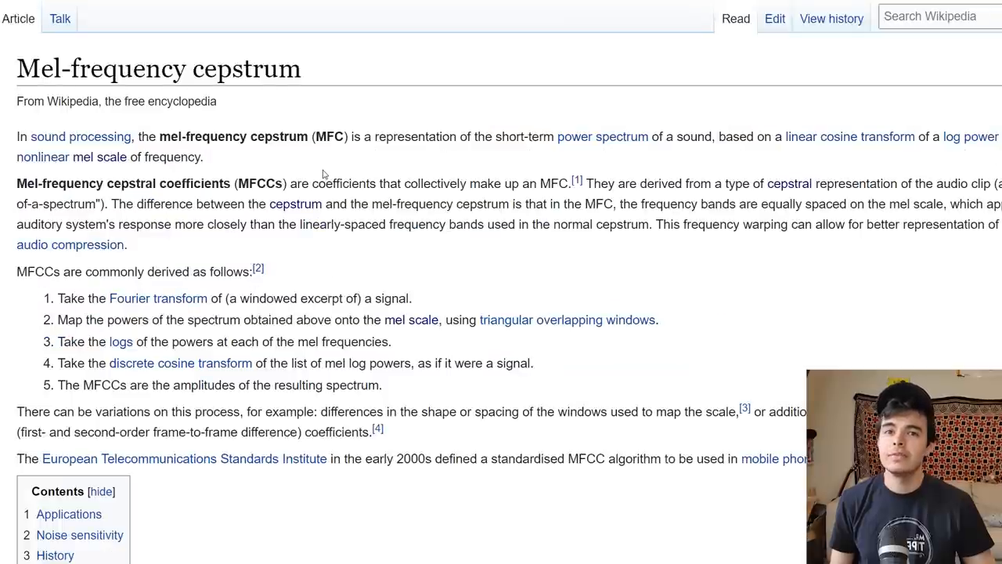
Step: Read the Mel-frequency cepstrum page and the Cepstrum article's list of operations
{"action": "scroll", "scroll_direction": "down", "scroll_amount": 3}
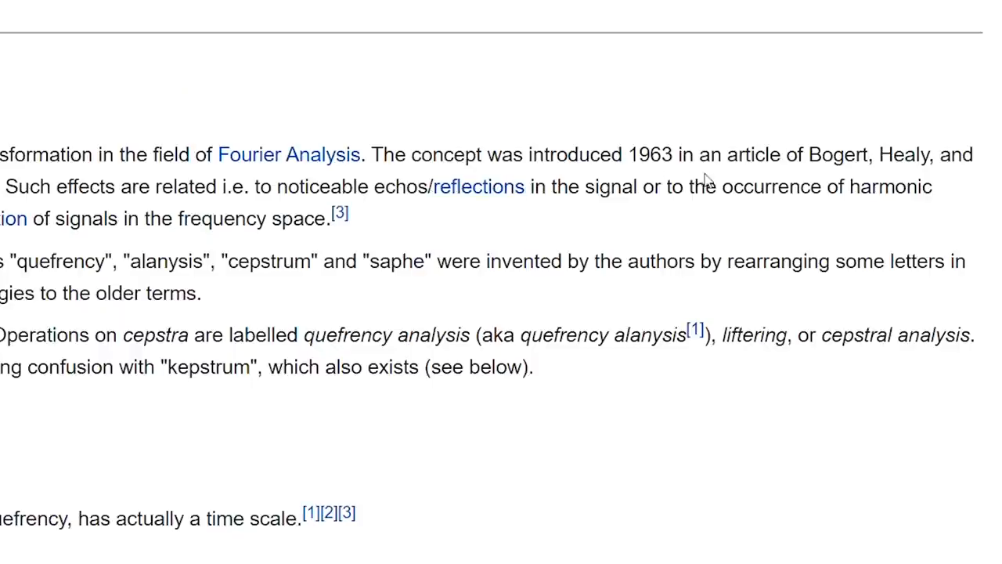
{"action": "mouse_move", "coordinate": [724, 154]}
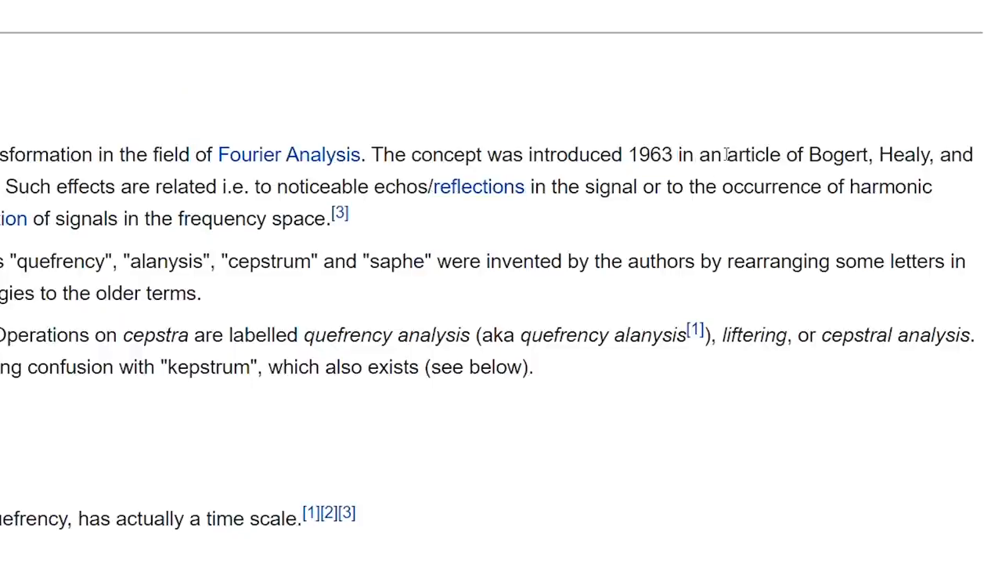
{"action": "scroll", "scroll_direction": "up", "scroll_amount": 3}
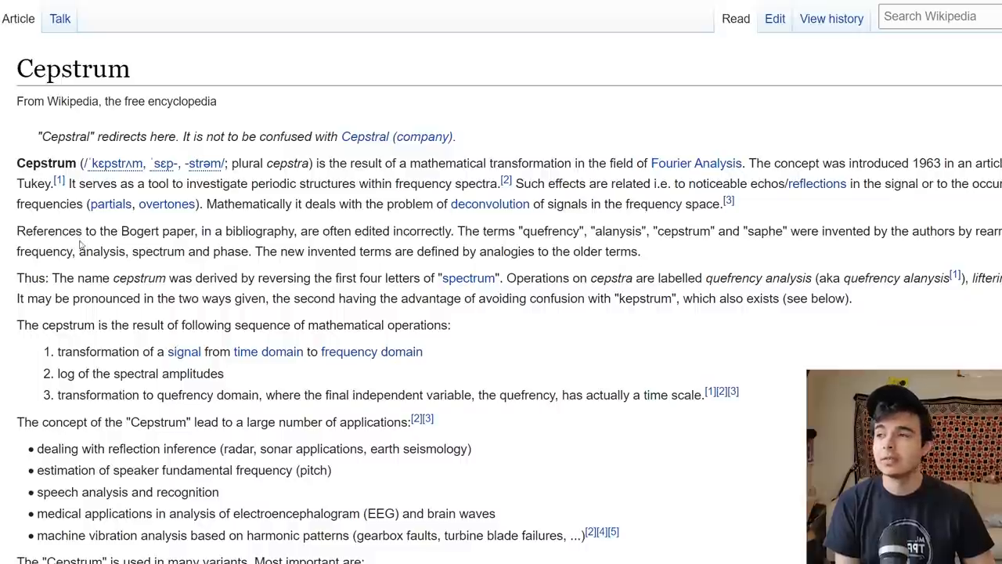
{"action": "scroll", "scroll_direction": "down", "scroll_amount": 3}
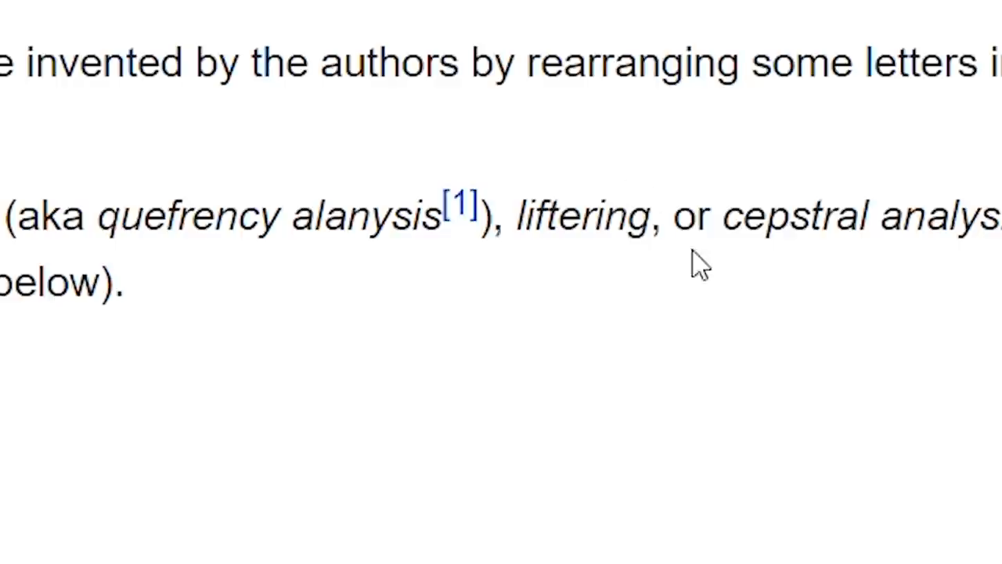
{"action": "scroll", "scroll_direction": "down", "scroll_amount": 3}
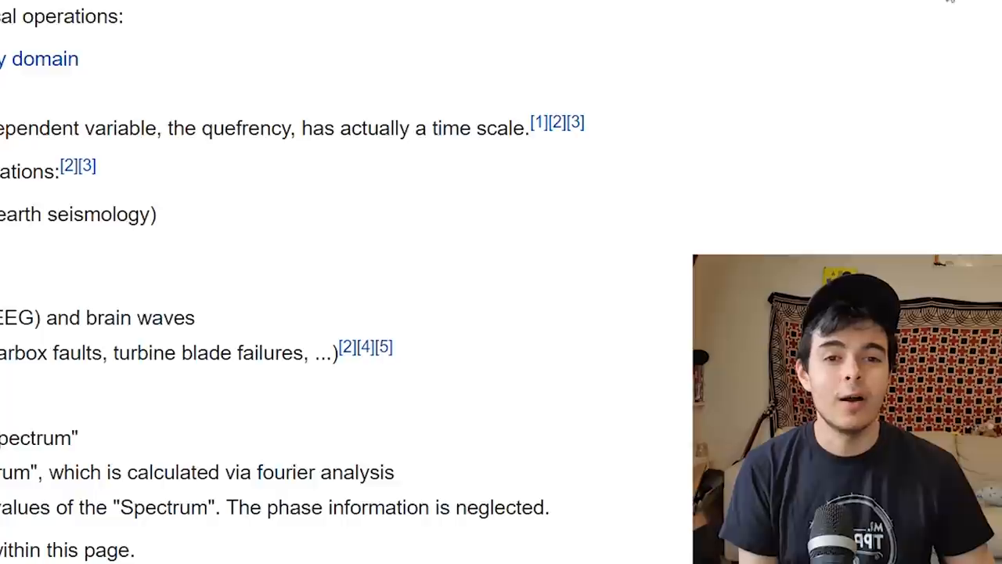
{"action": "mouse_move", "coordinate": [932, 7]}
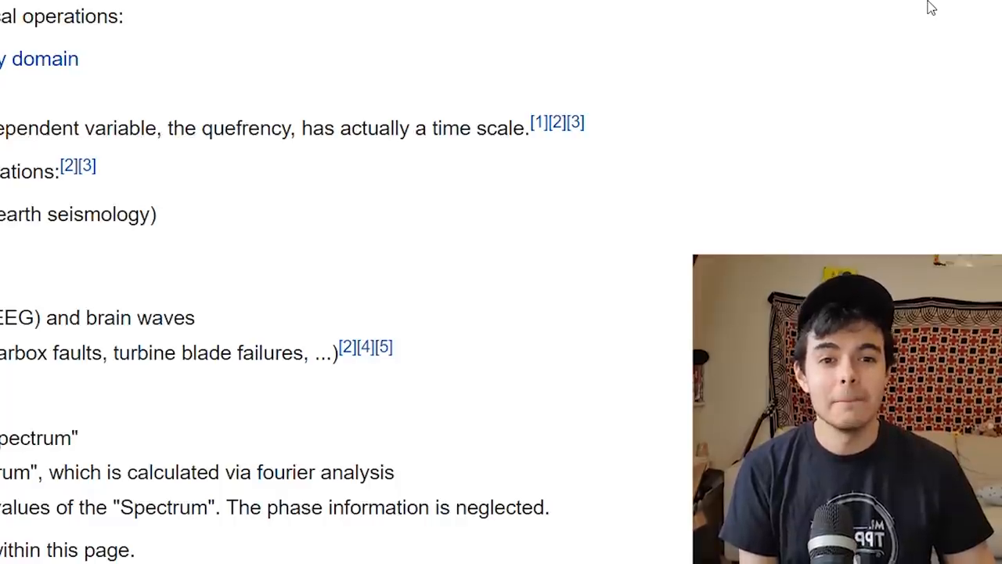
{"action": "scroll", "scroll_direction": "up", "scroll_amount": 3}
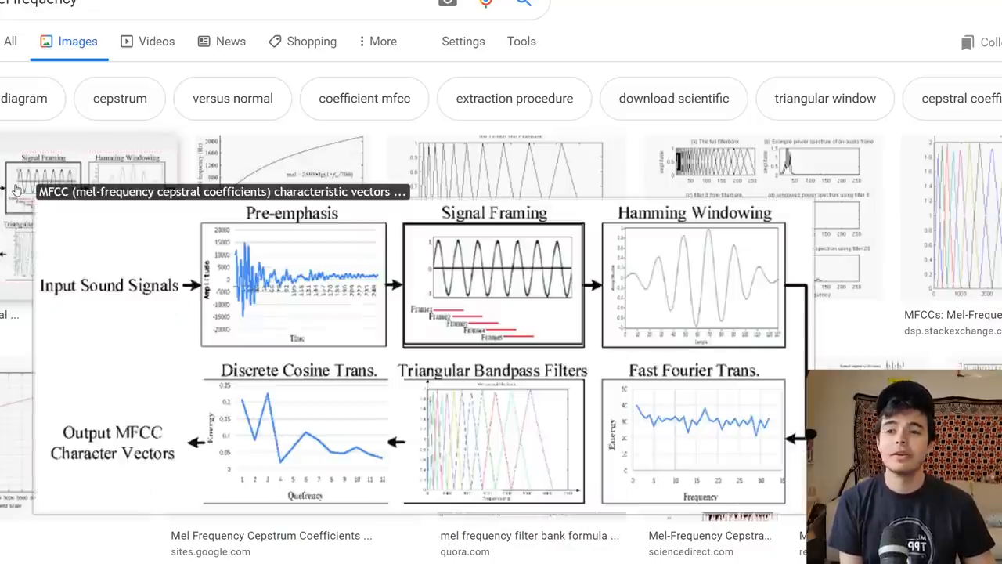
Step: Leave the 'mel frequency' image results showing the MFCC pipeline diagram
{"action": "key", "text": "alt+tab"}
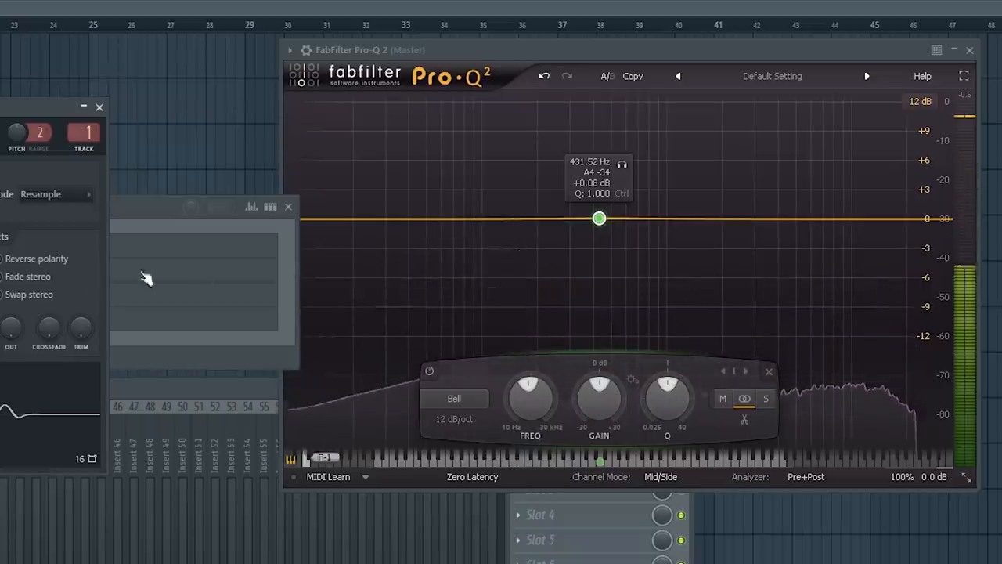
{"action": "mouse_move", "coordinate": [536, 295]}
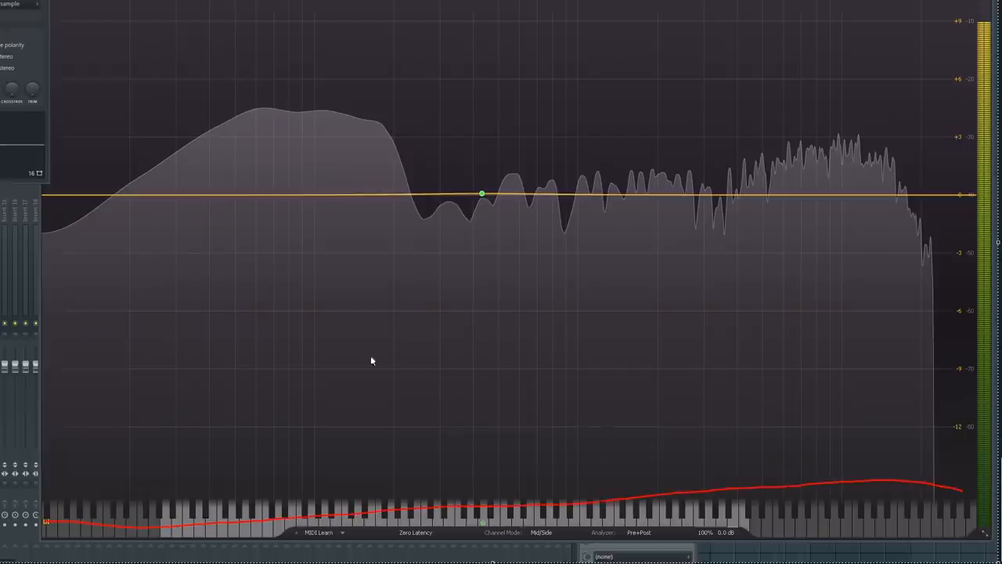
{"action": "mouse_move", "coordinate": [232, 147]}
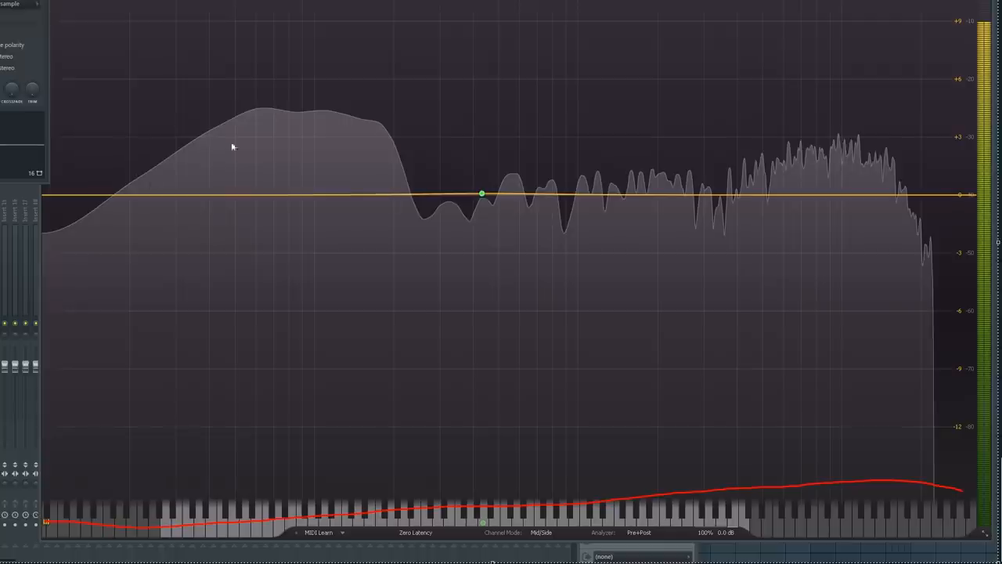
{"action": "mouse_move", "coordinate": [350, 253]}
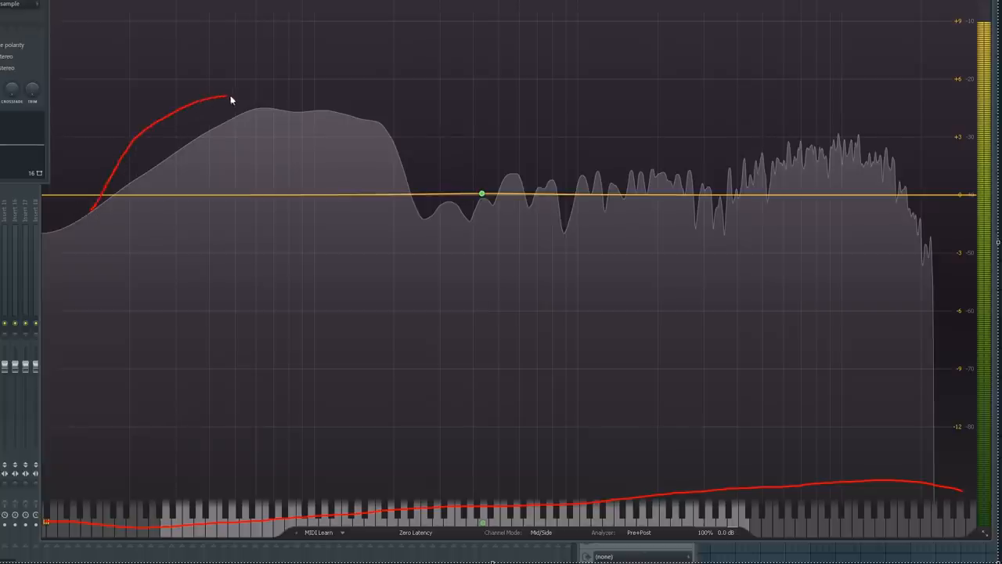
{"action": "left_click_drag", "start_coordinate": [227, 98], "coordinate": [434, 196]}
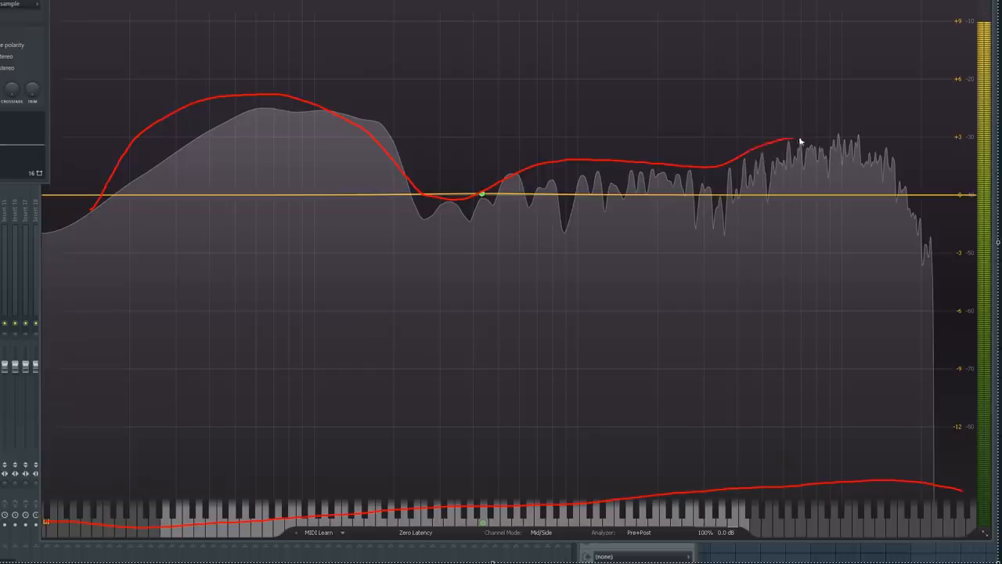
{"action": "left_click_drag", "start_coordinate": [798, 139], "coordinate": [476, 193]}
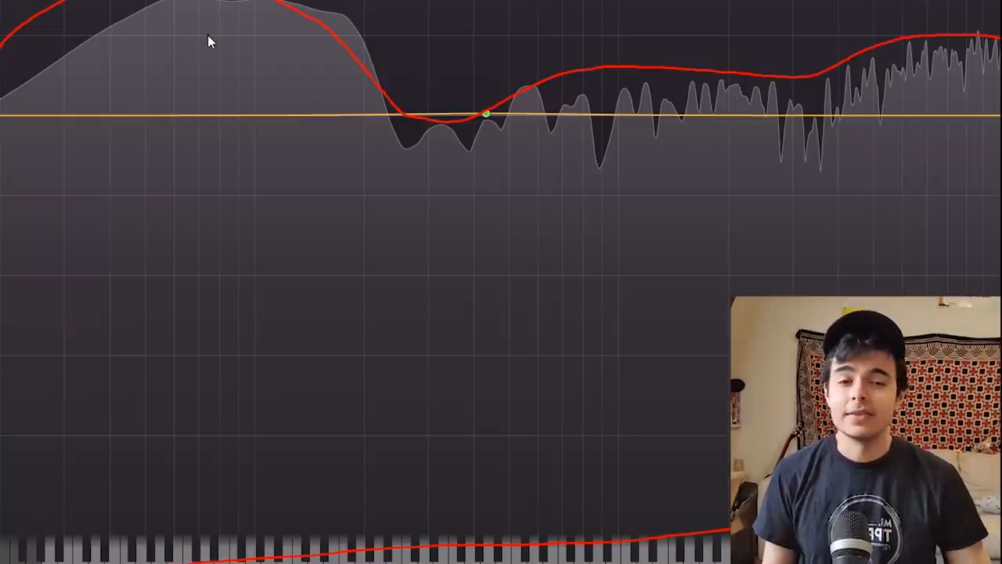
{"action": "mouse_move", "coordinate": [227, 26]}
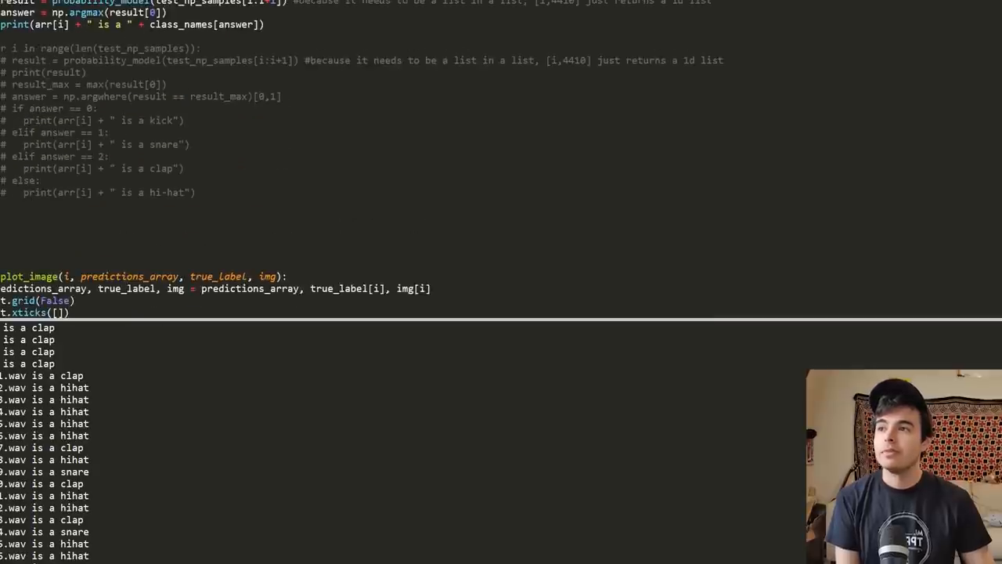
{"action": "scroll", "scroll_direction": "up", "scroll_amount": 3}
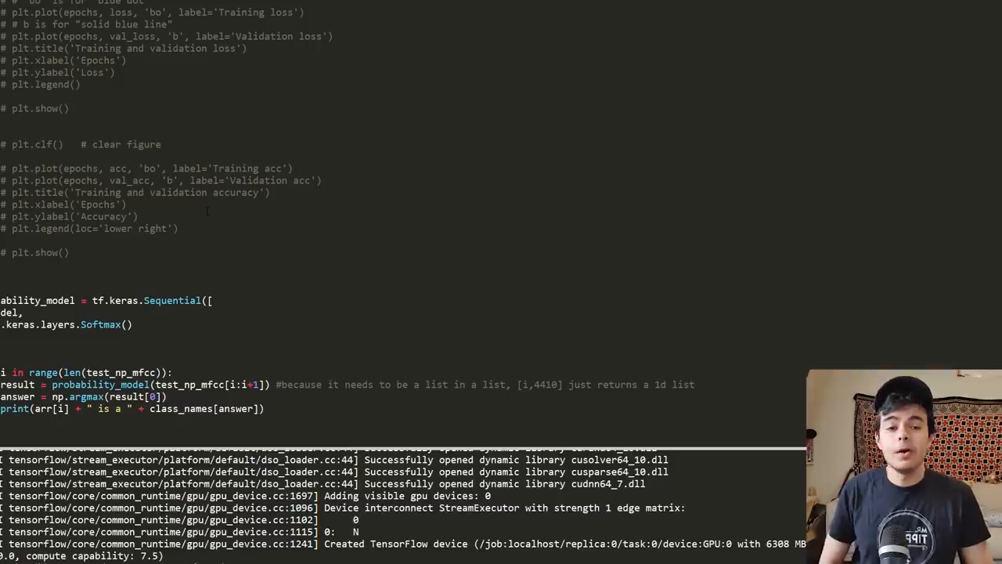
{"action": "scroll", "scroll_direction": "down", "scroll_amount": 3}
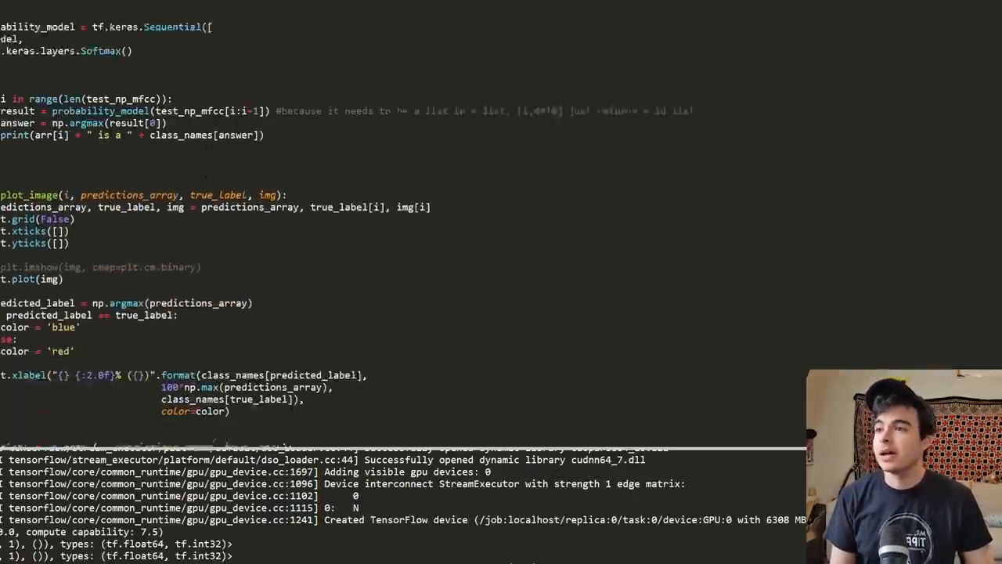
{"action": "scroll", "scroll_direction": "down", "scroll_amount": 3}
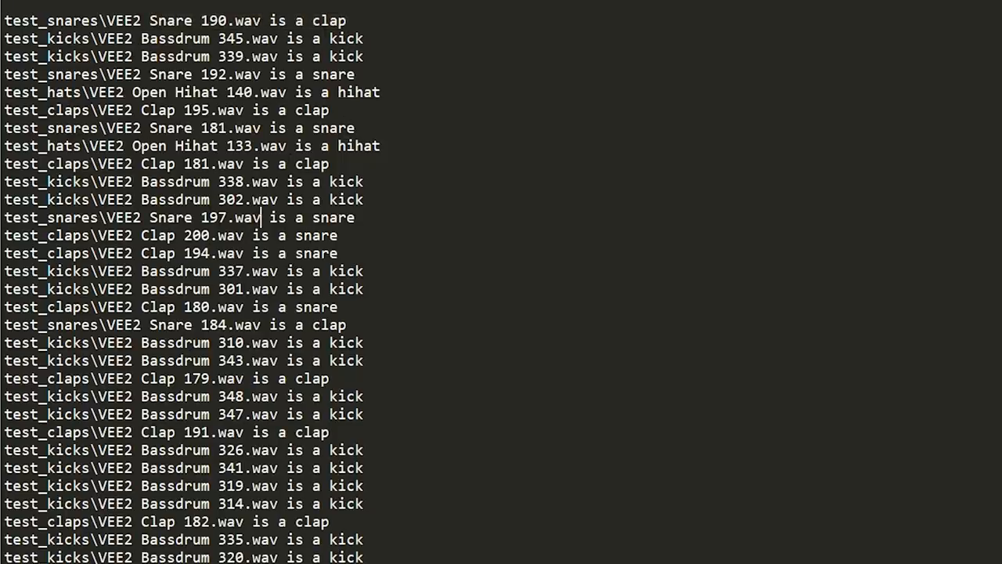
{"action": "scroll", "scroll_direction": "down", "scroll_amount": 3}
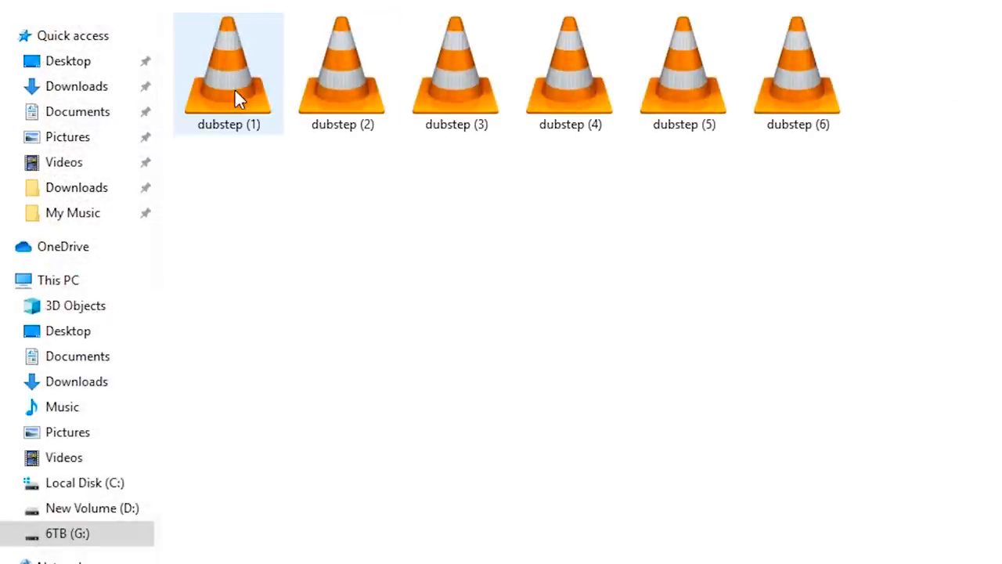
Step: Select dubstep (1) through dubstep (6) with Ctrl+A, then click the empty area
{"action": "key", "text": "ctrl+a"}
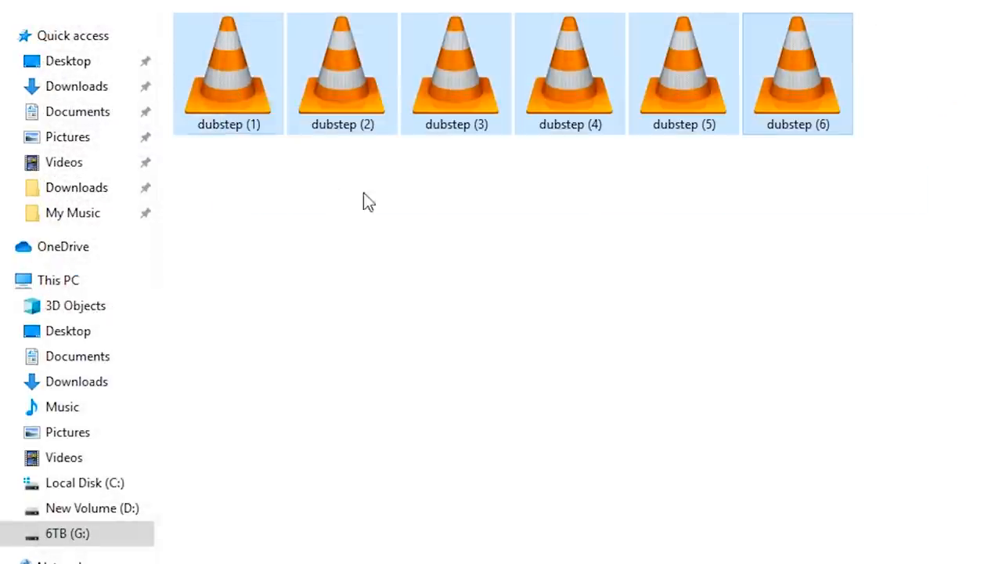
{"action": "left_click", "coordinate": [227, 70]}
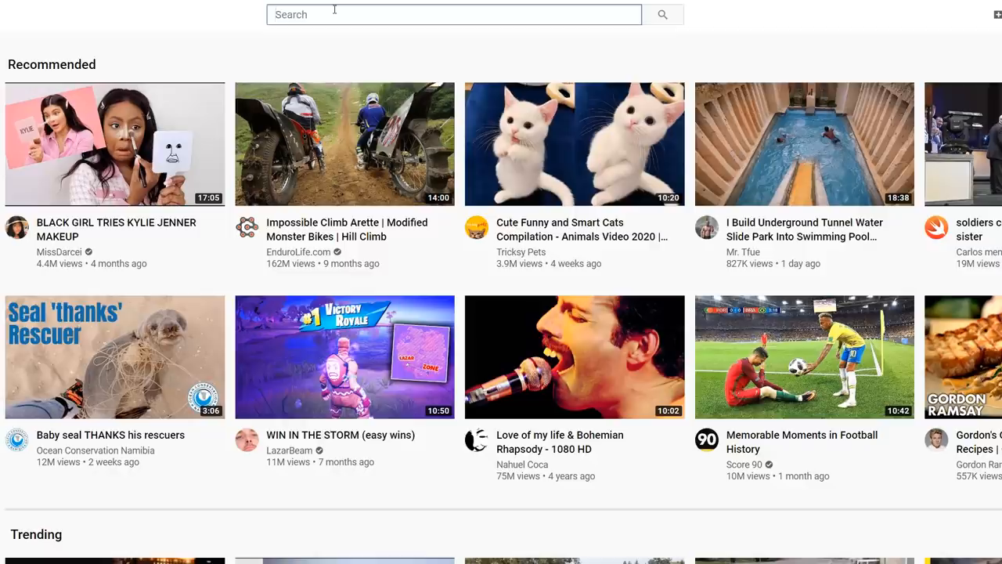
Step: Search YouTube for 'dubstep mix' and scroll the results
{"action": "type", "text": "dubstep mix"}
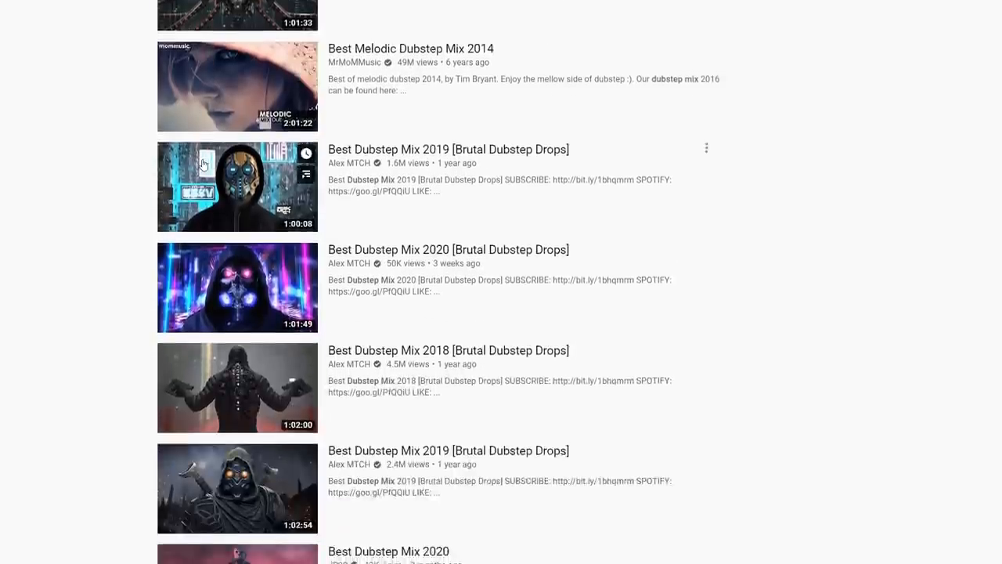
{"action": "scroll", "scroll_direction": "down", "scroll_amount": 3}
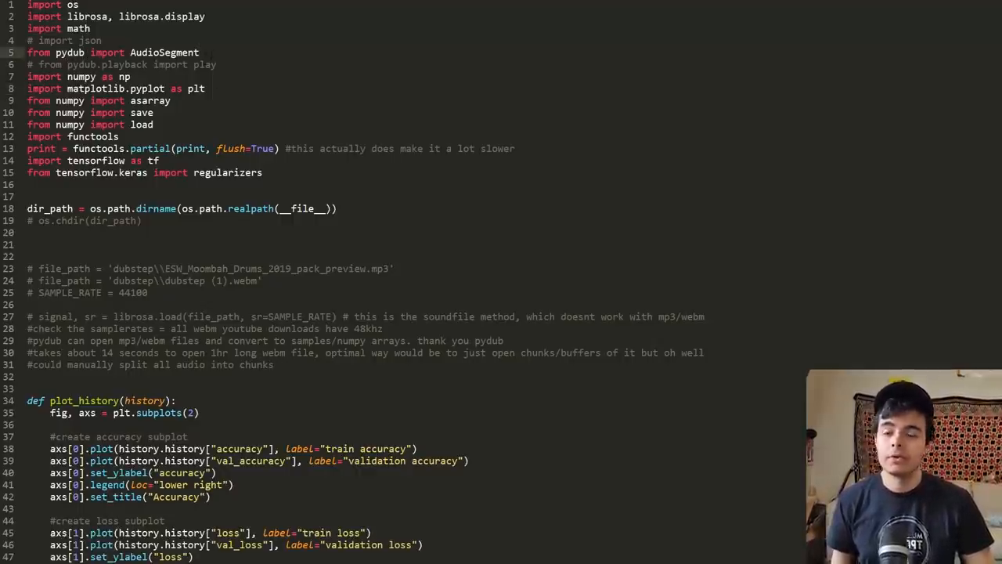
{"action": "scroll", "scroll_direction": "down", "scroll_amount": 3}
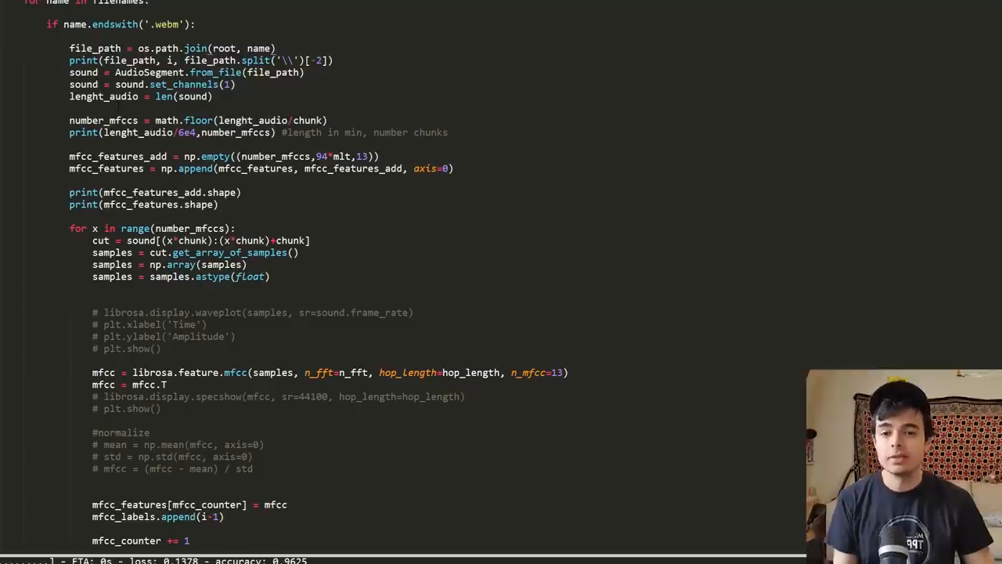
{"action": "scroll", "scroll_direction": "down", "scroll_amount": 3}
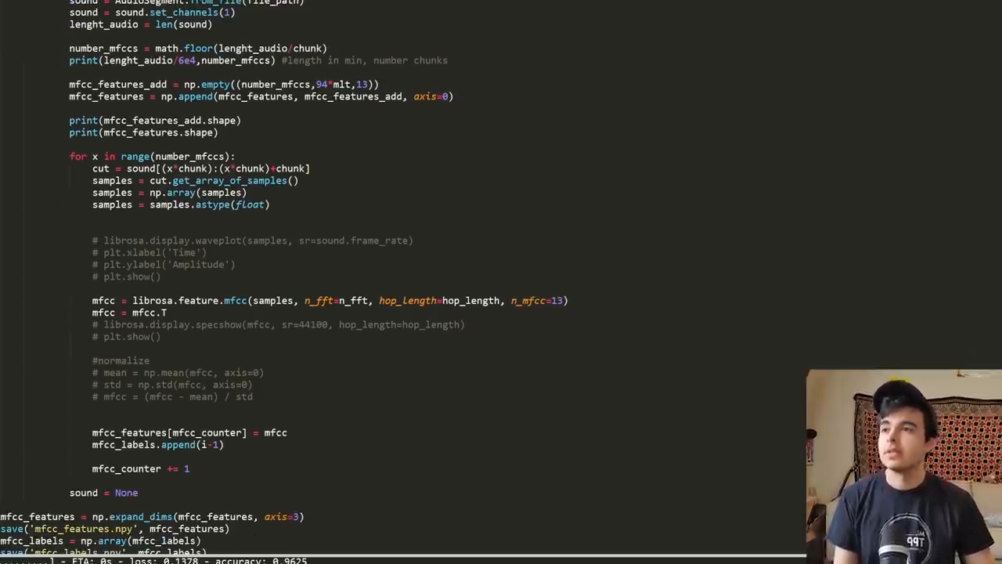
{"action": "scroll", "scroll_direction": "down", "scroll_amount": 3}
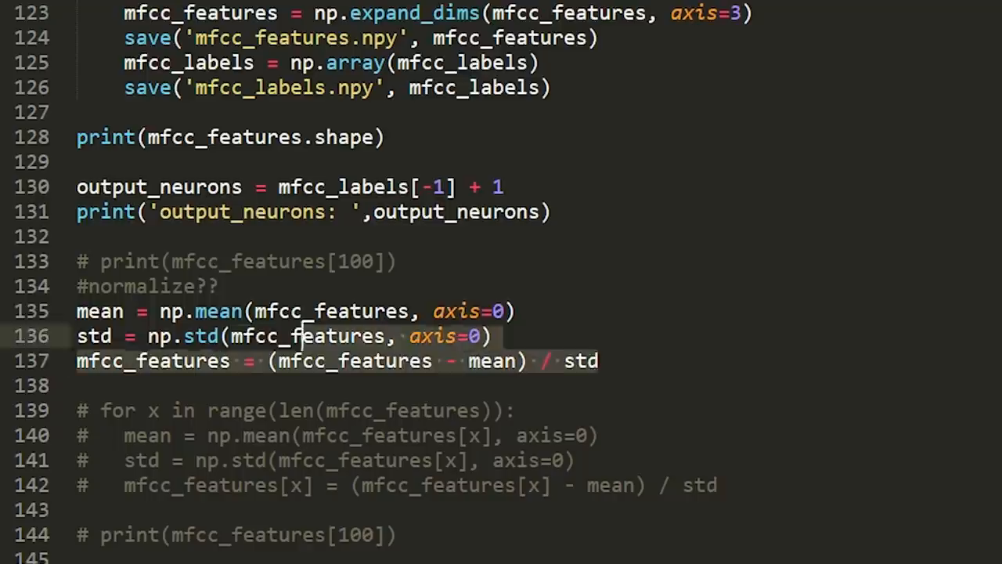
{"action": "left_click", "coordinate": [397, 260]}
{"action": "type", "text": "np.random.seed()"}
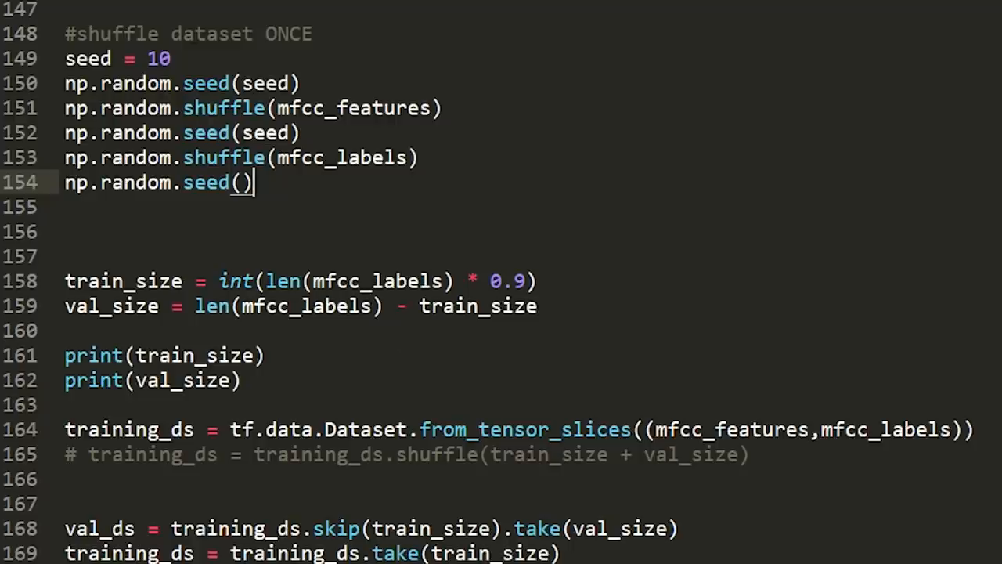
{"action": "scroll", "scroll_direction": "down", "scroll_amount": 3}
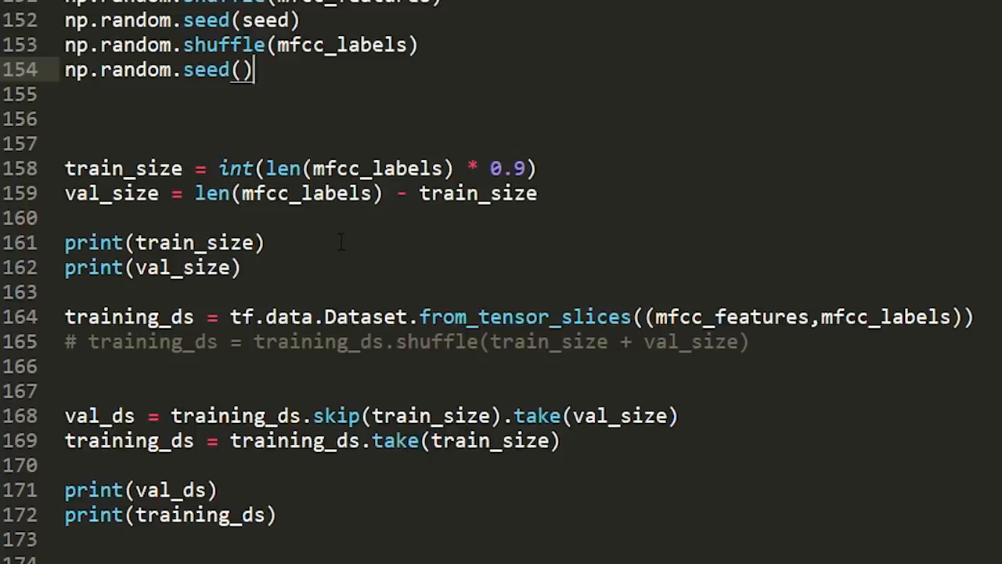
{"action": "scroll", "scroll_direction": "down", "scroll_amount": 3}
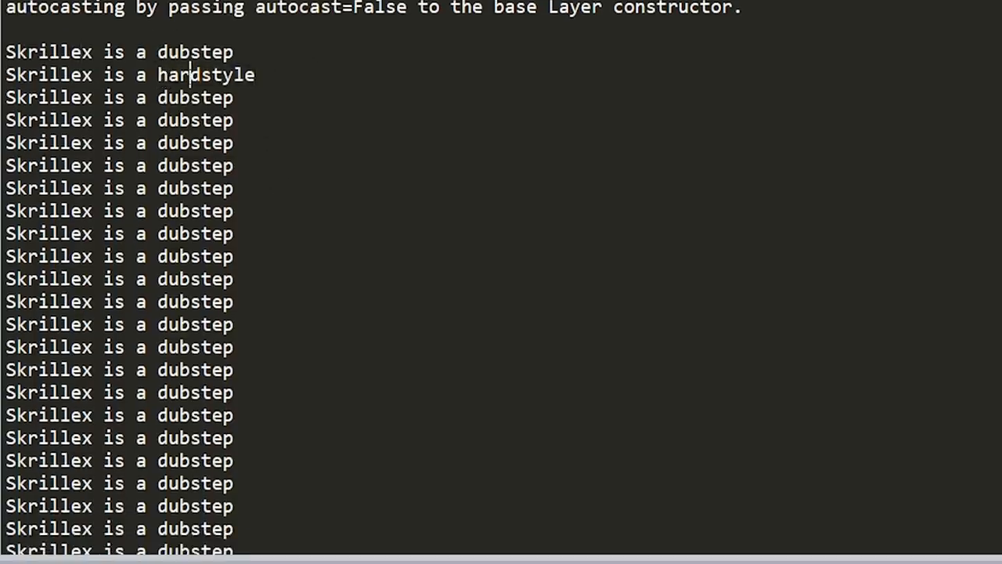
{"action": "scroll", "scroll_direction": "down", "scroll_amount": 3}
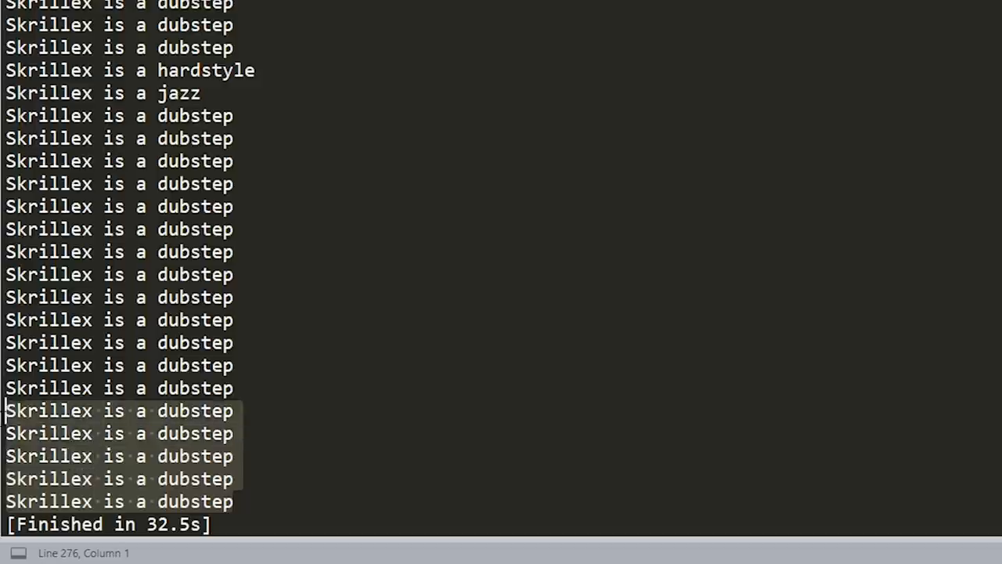
{"action": "mouse_move", "coordinate": [231, 470]}
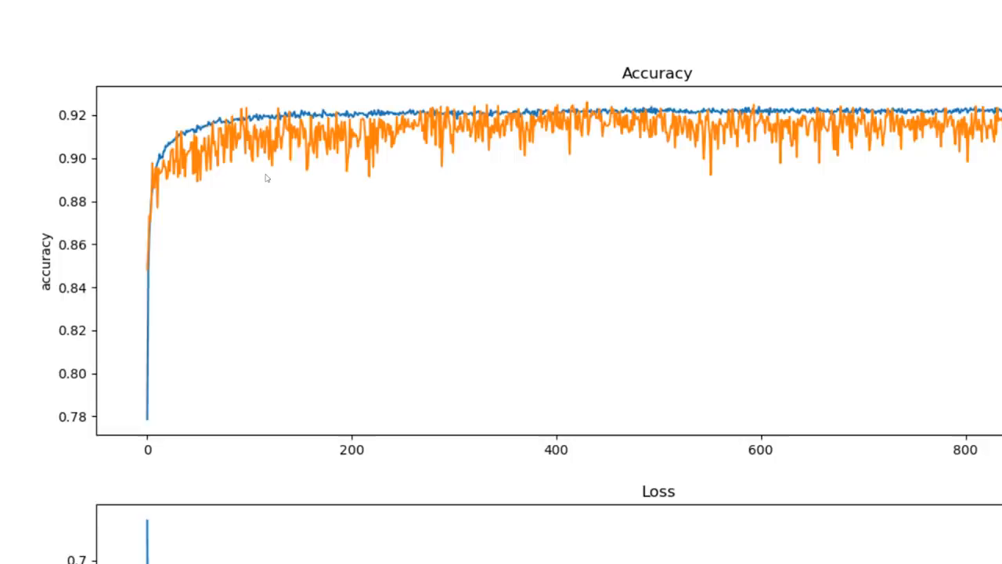
{"action": "mouse_move", "coordinate": [636, 219]}
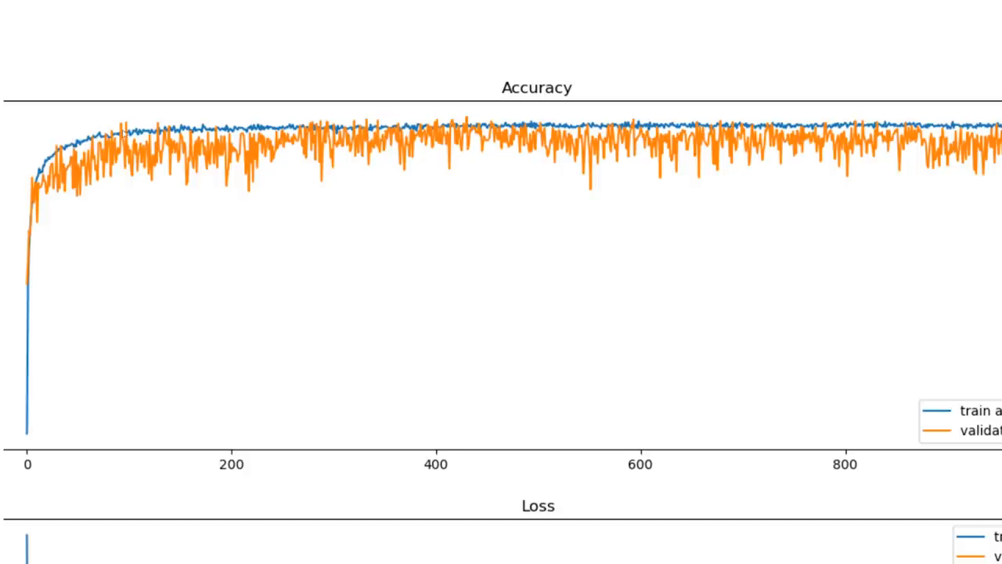
{"action": "mouse_move", "coordinate": [499, 119]}
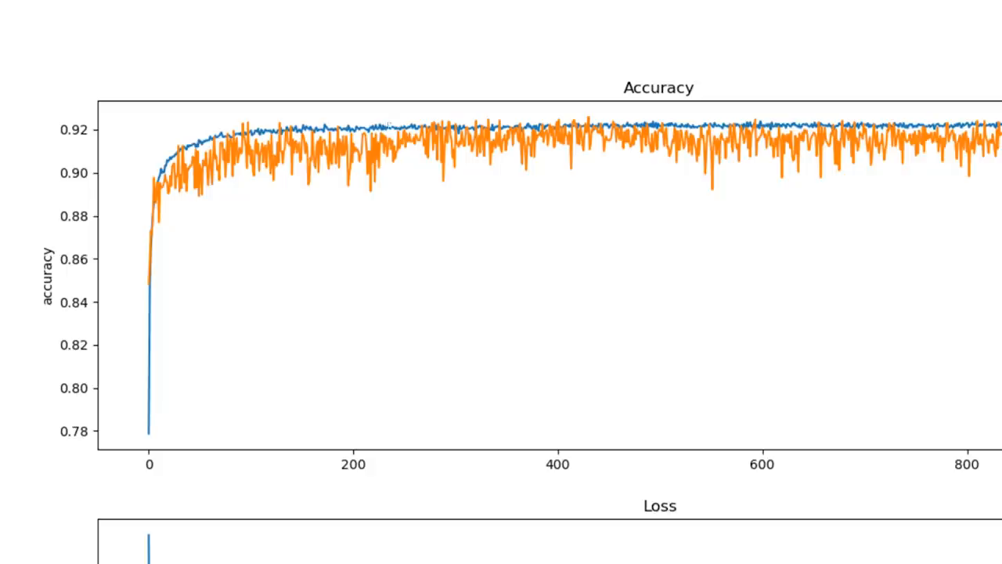
{"action": "mouse_move", "coordinate": [552, 117]}
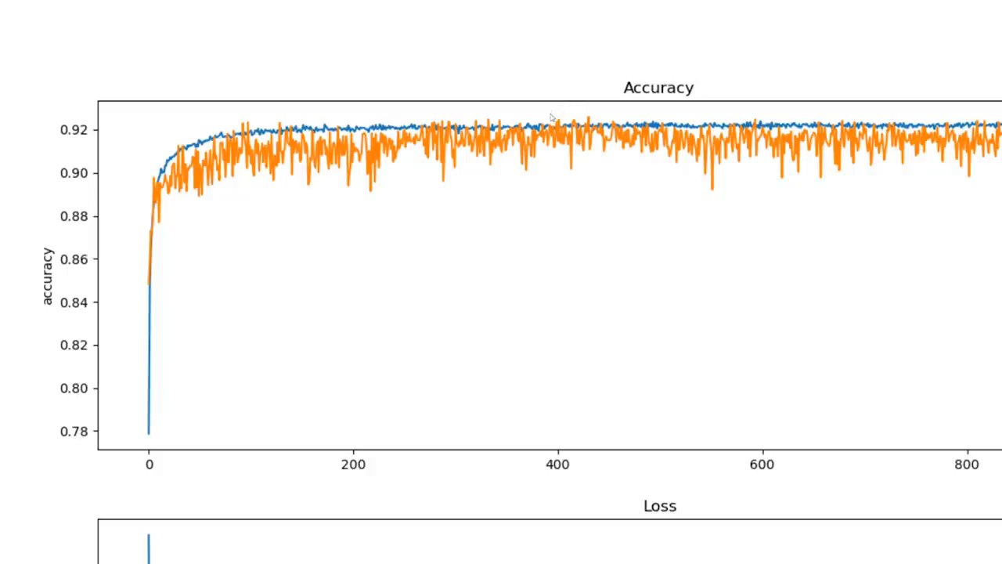